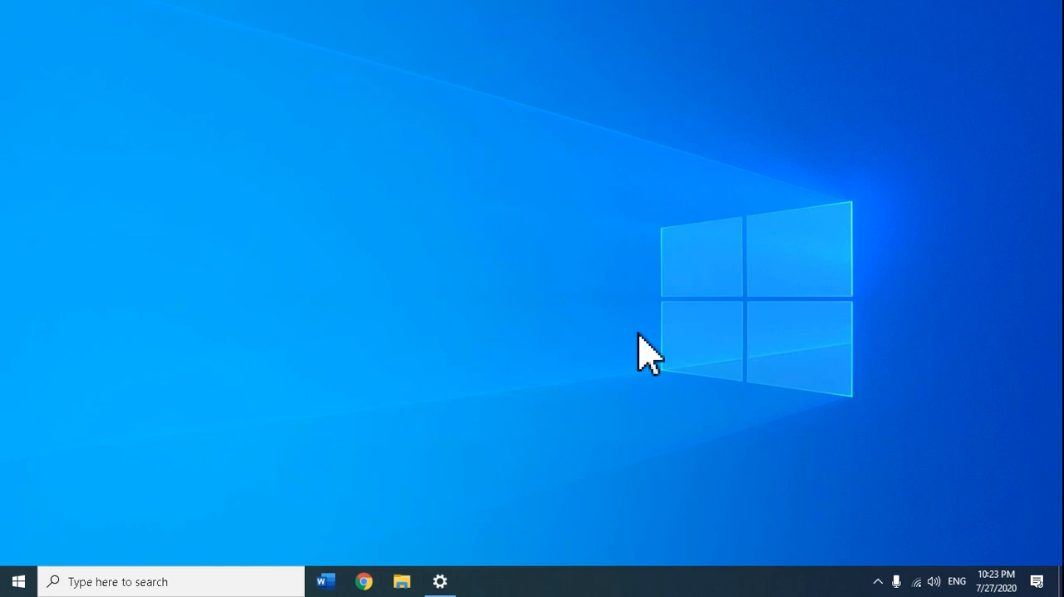
{"action": "mouse_move", "coordinate": [258, 507]}
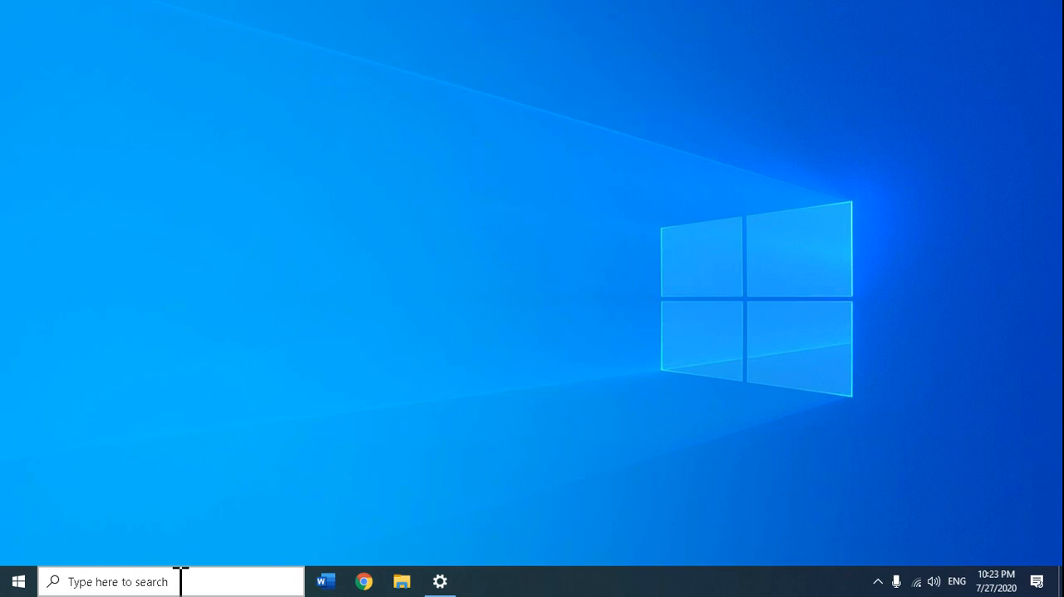
- Search Windows for 'cmd' from the taskbar search box
{"action": "left_click", "coordinate": [108, 581]}
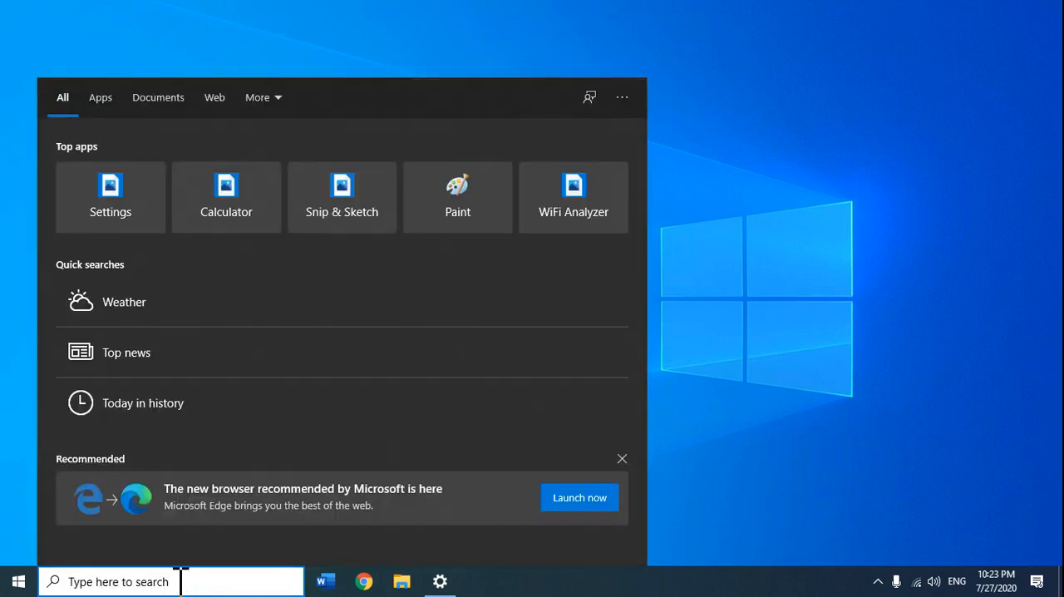
{"action": "type", "text": "c"}
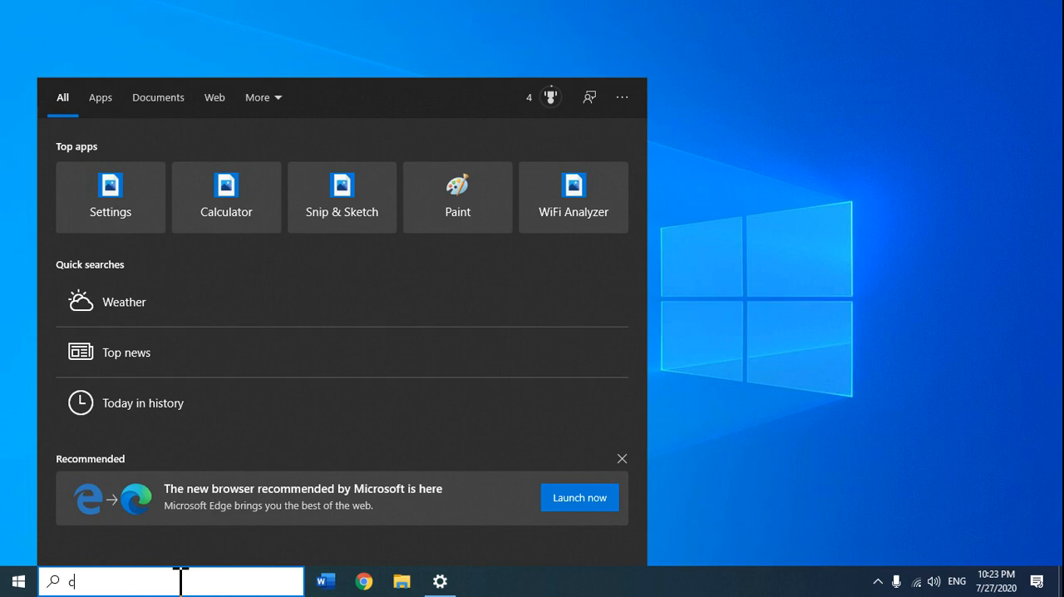
{"action": "type", "text": "md"}
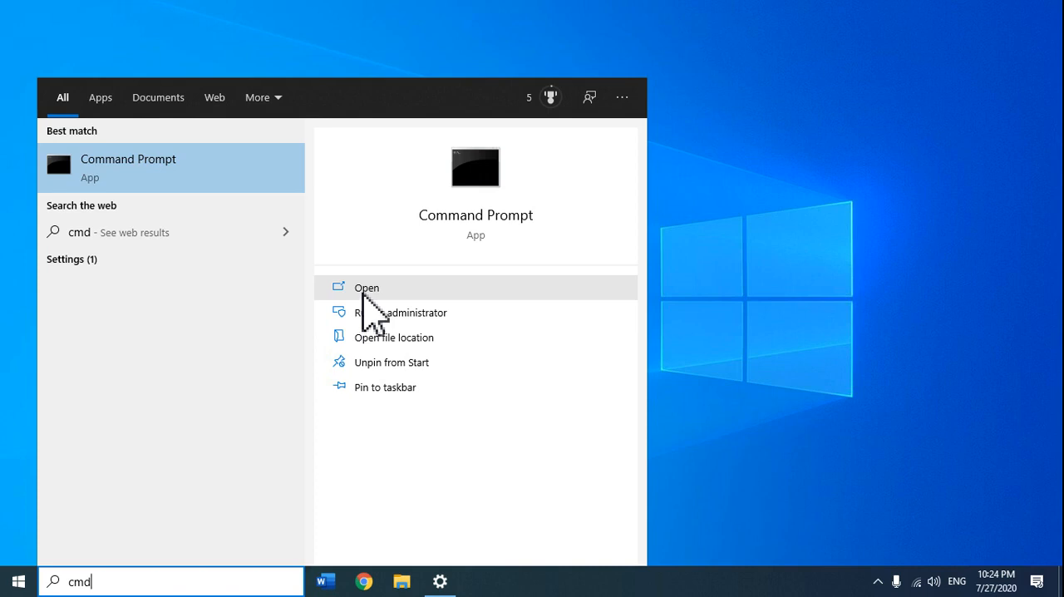
{"action": "mouse_move", "coordinate": [398, 312]}
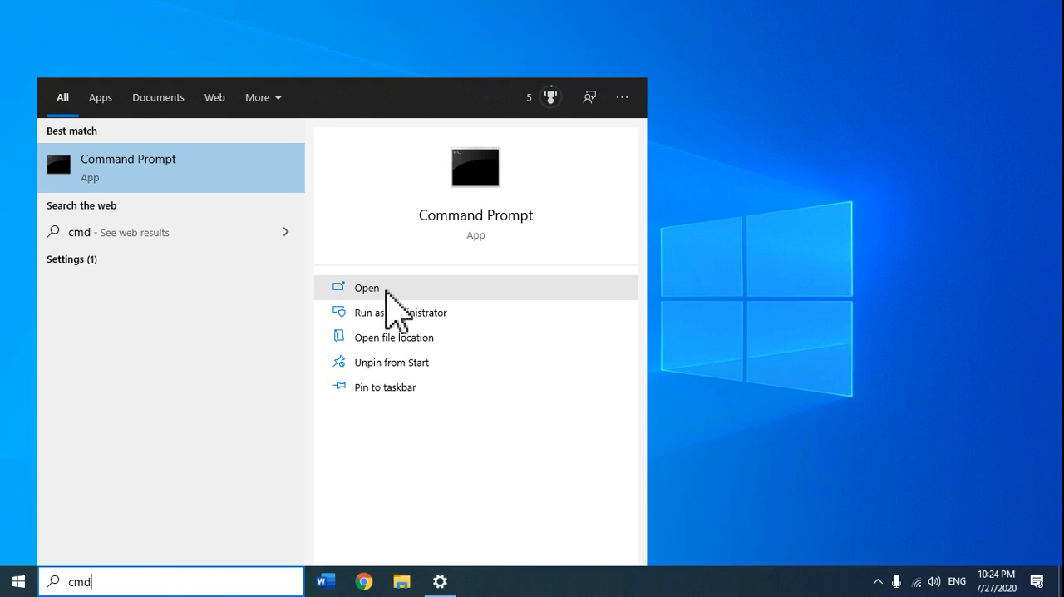
- Launch Command Prompt and run 'netsh wlan show profiles' to list saved Wi-Fi profiles
{"action": "left_click", "coordinate": [366, 288]}
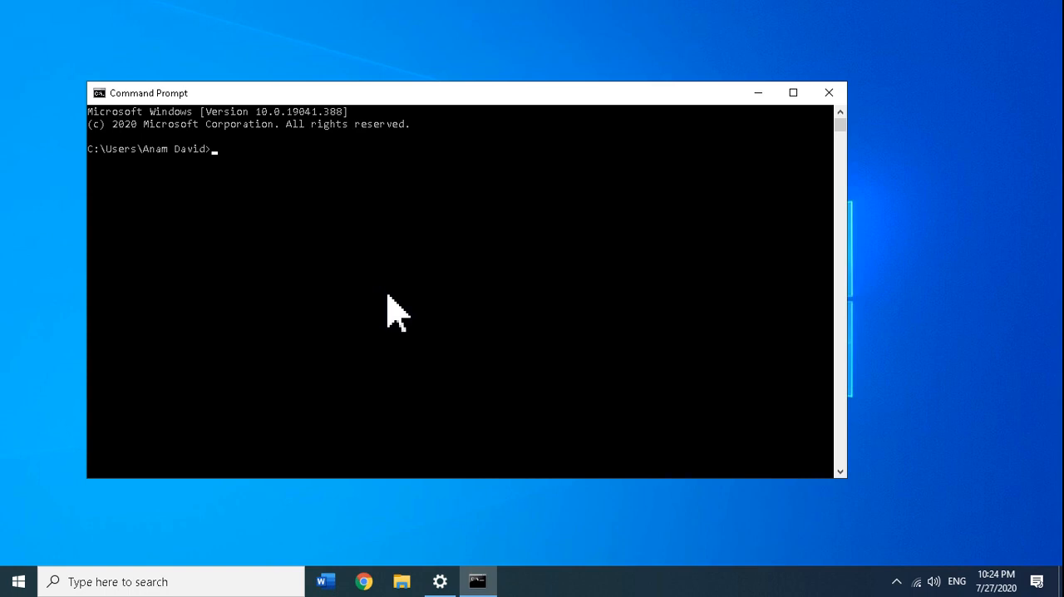
{"action": "type", "text": "ne"}
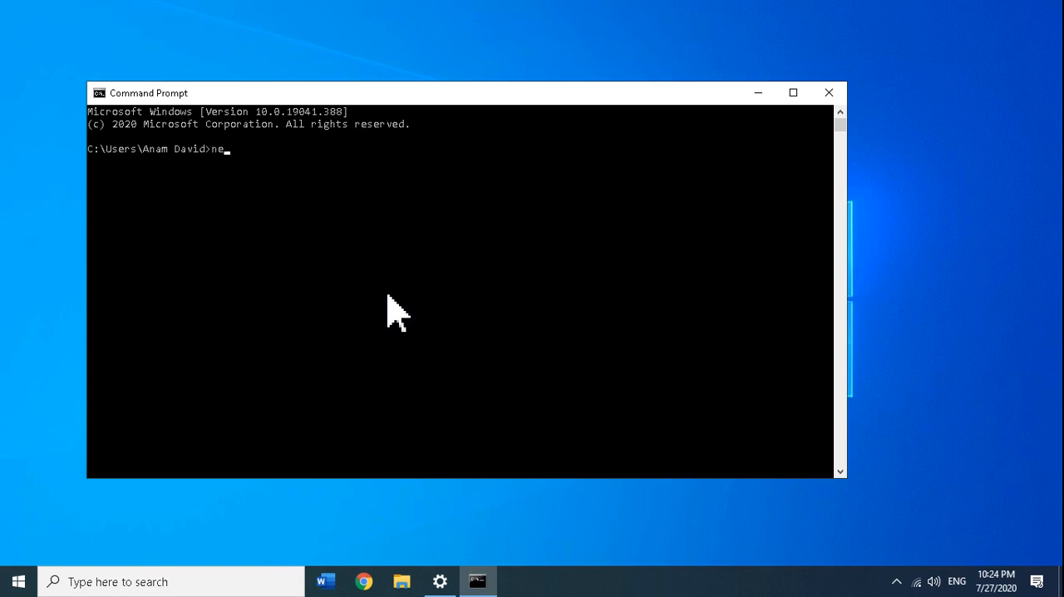
{"action": "type", "text": "tsh"}
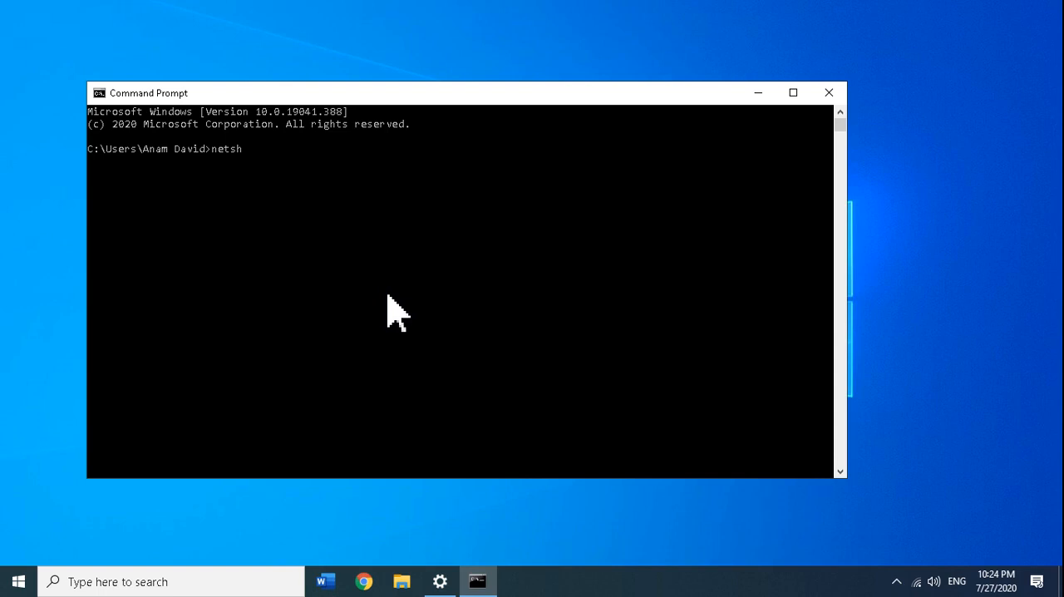
{"action": "type", "text": "wlan"}
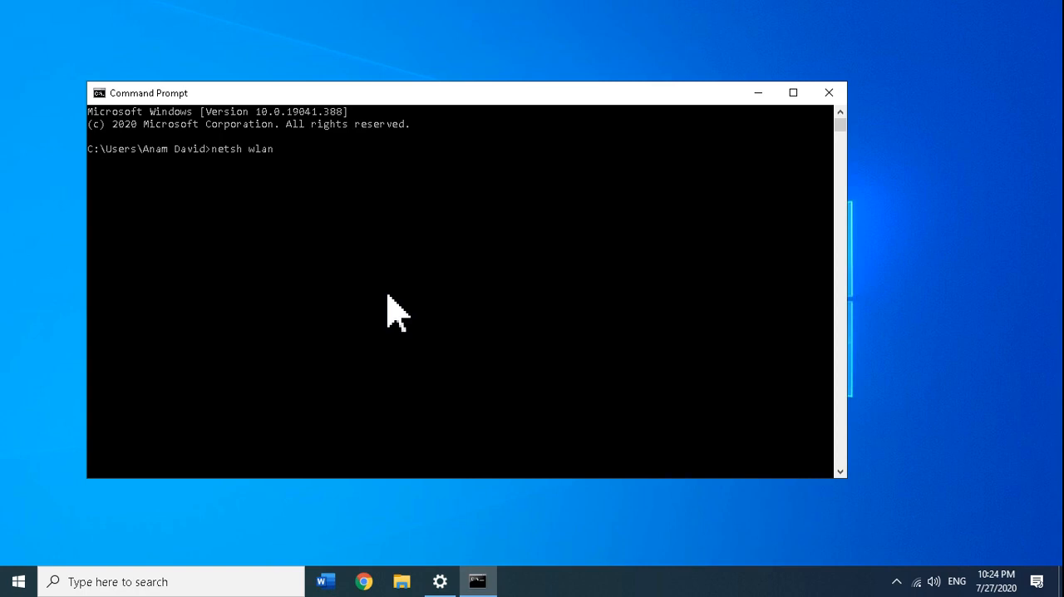
{"action": "type", "text": "show"}
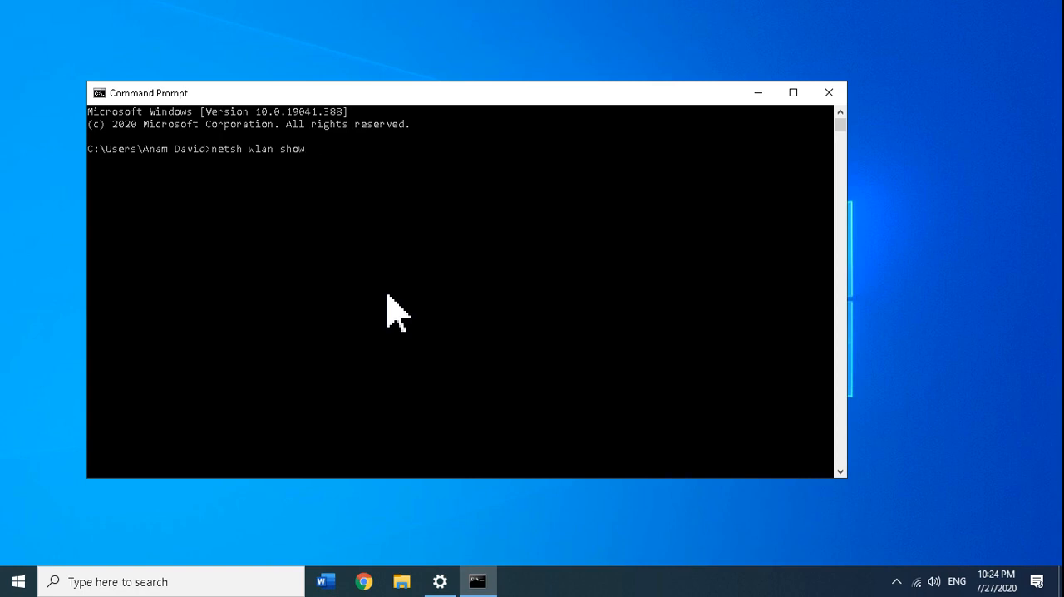
{"action": "type", "text": "profiles"}
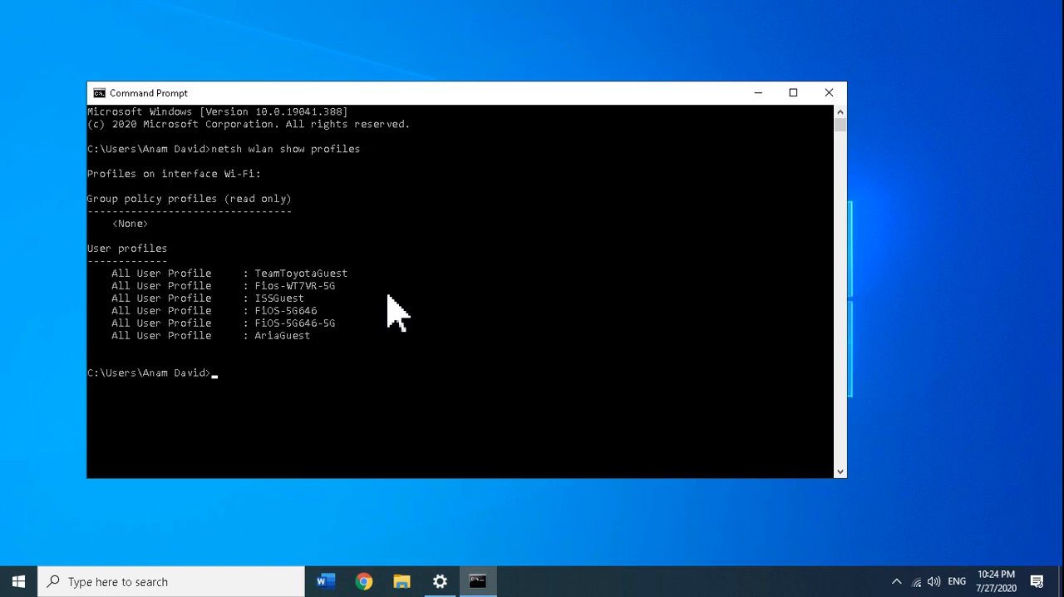
{"action": "mouse_move", "coordinate": [287, 336]}
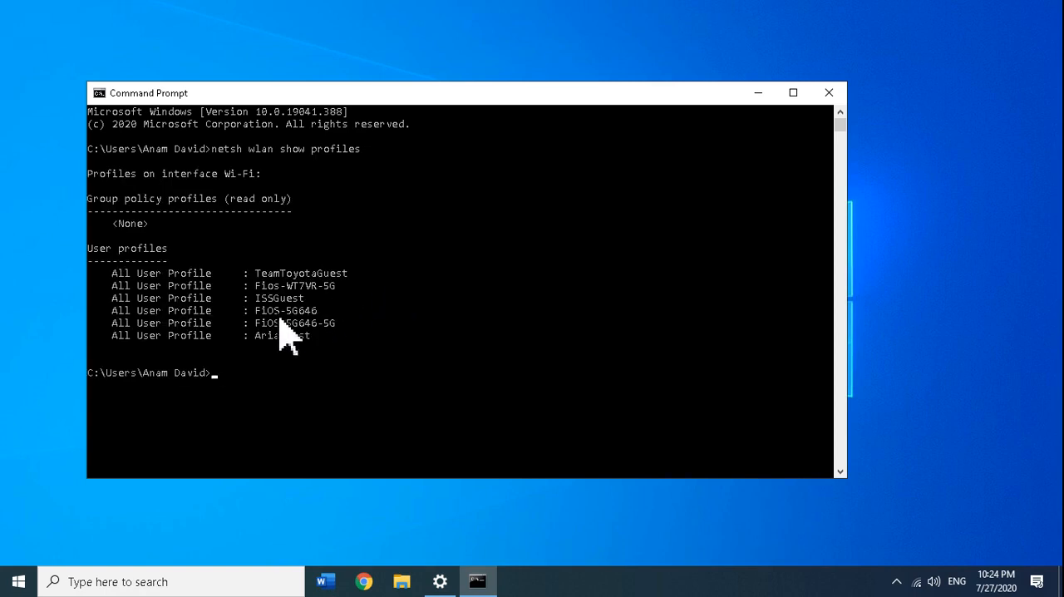
{"action": "mouse_move", "coordinate": [286, 320]}
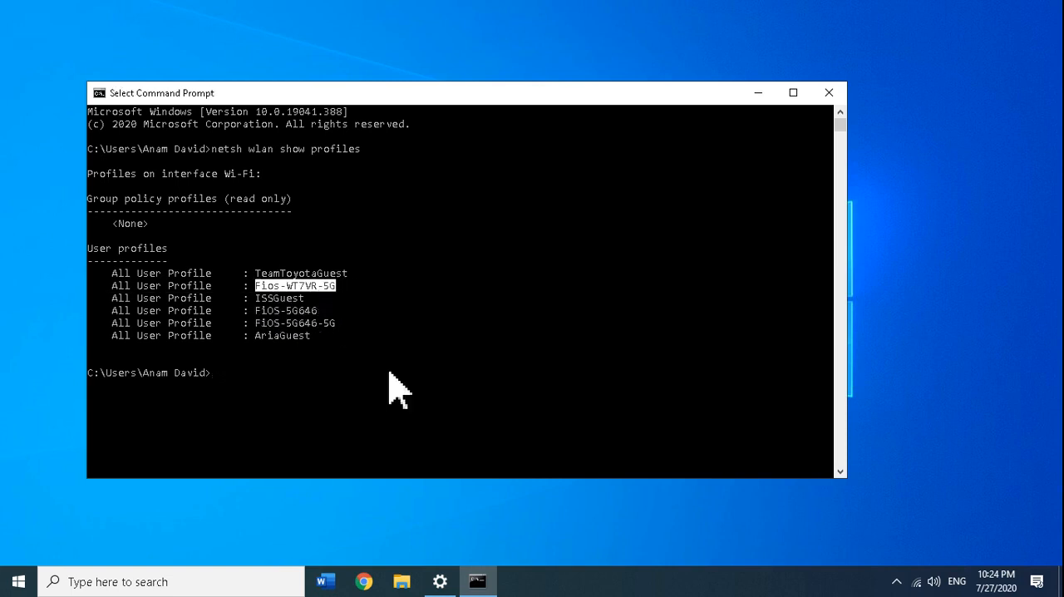
{"action": "mouse_move", "coordinate": [777, 436]}
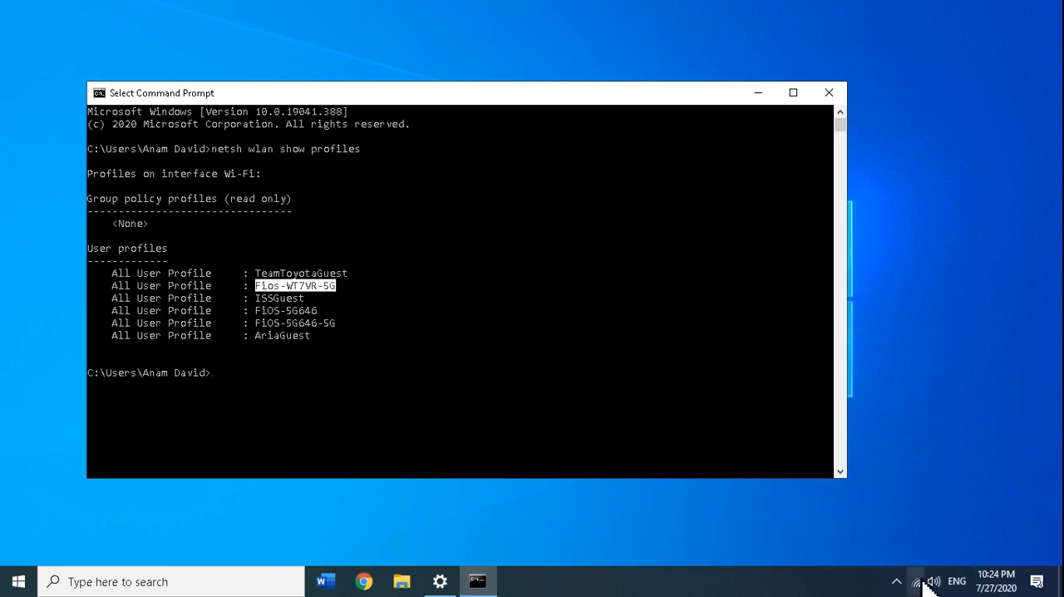
{"action": "left_click", "coordinate": [914, 581]}
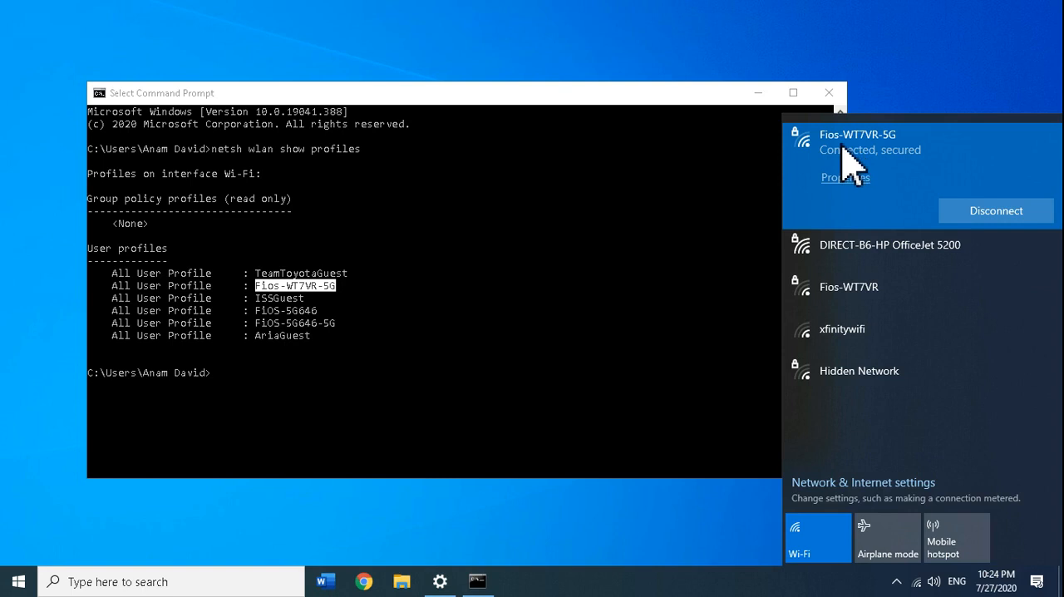
{"action": "mouse_move", "coordinate": [873, 162]}
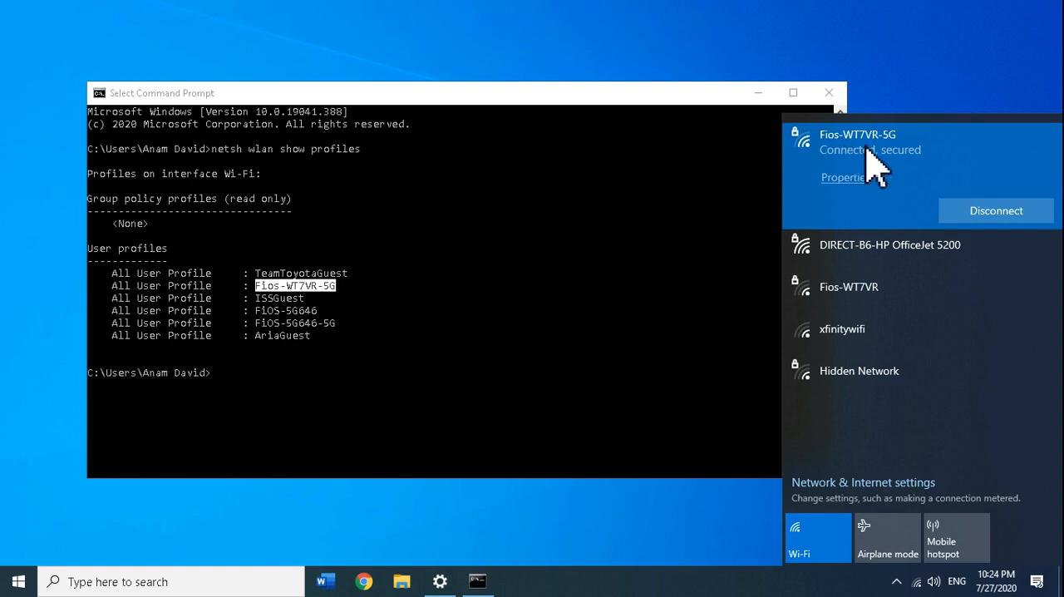
{"action": "mouse_move", "coordinate": [257, 304]}
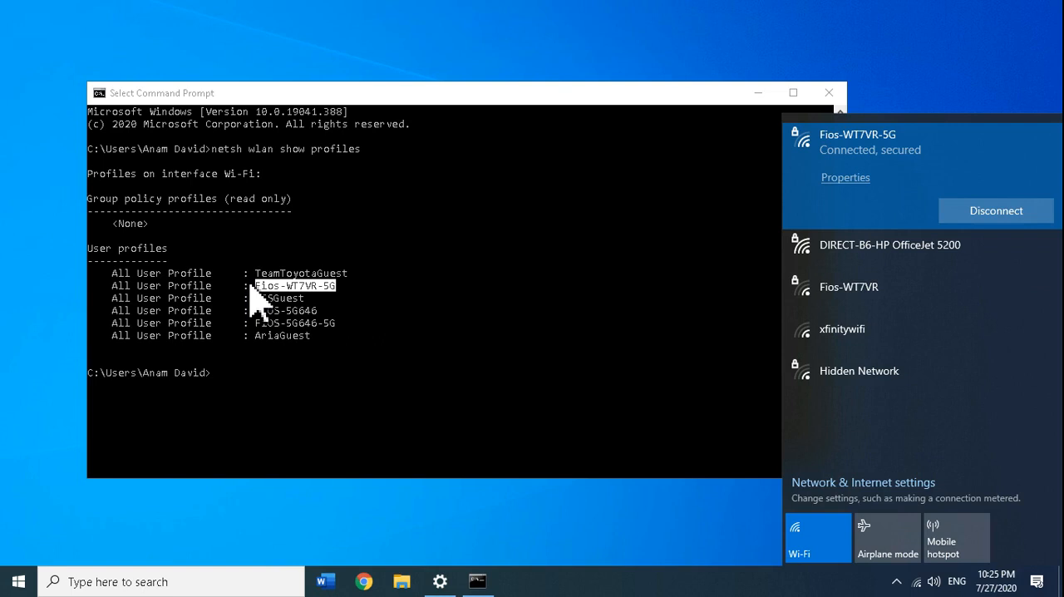
{"action": "mouse_move", "coordinate": [403, 149]}
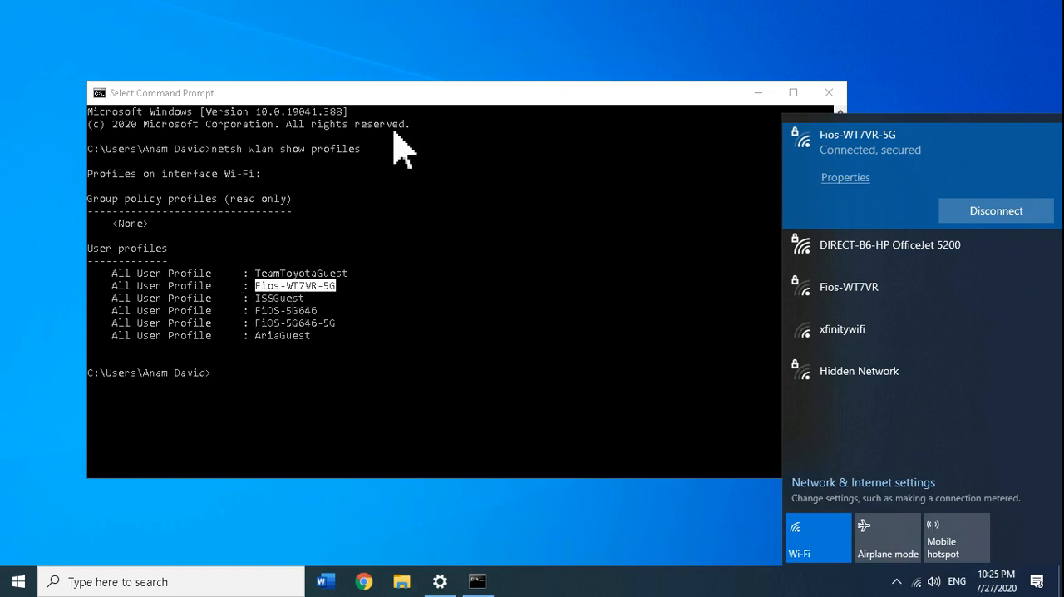
{"action": "left_click", "coordinate": [332, 92]}
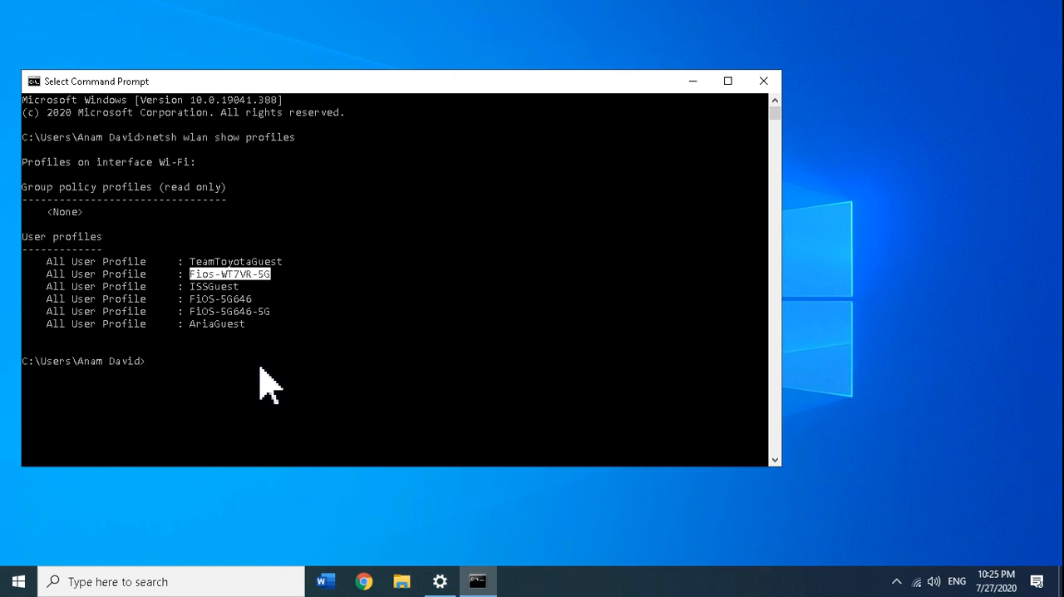
{"action": "mouse_move", "coordinate": [204, 296]}
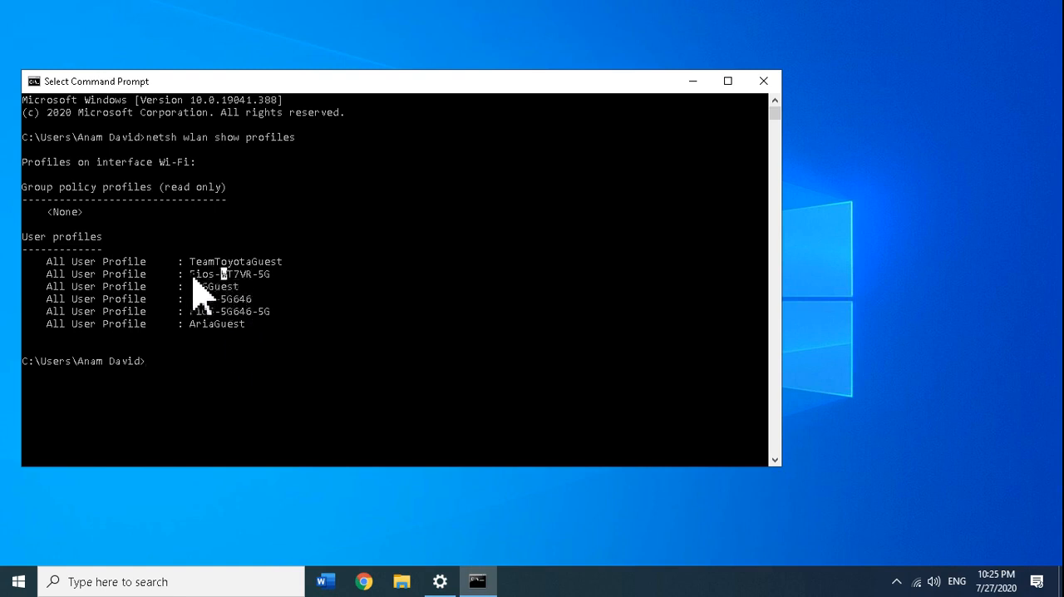
- Start the command 'netsh wlan show profiles name="' to query a specific profile
{"action": "double_click", "coordinate": [228, 274]}
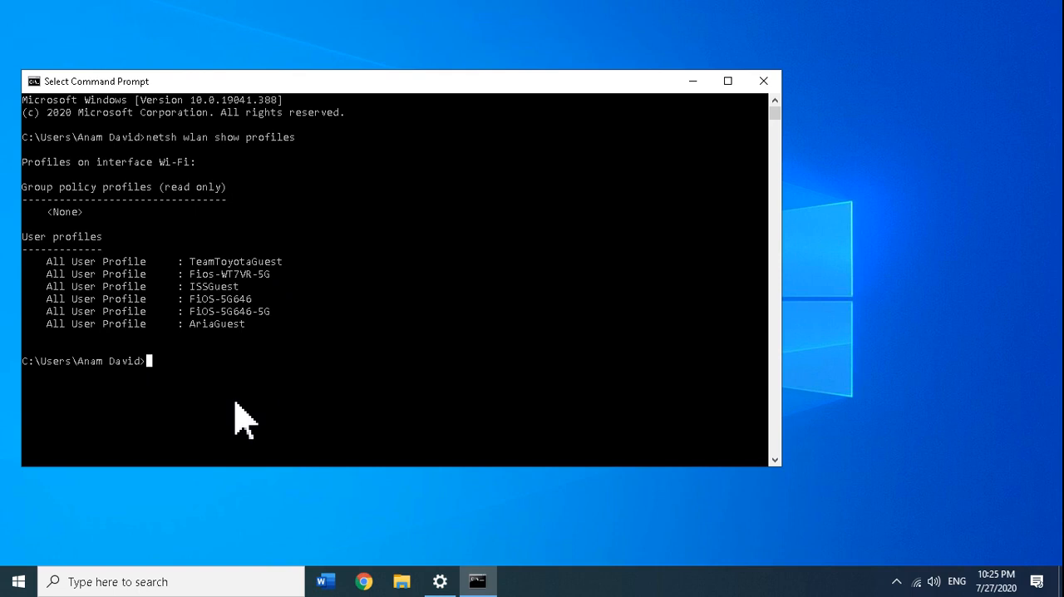
{"action": "type", "text": "ne"}
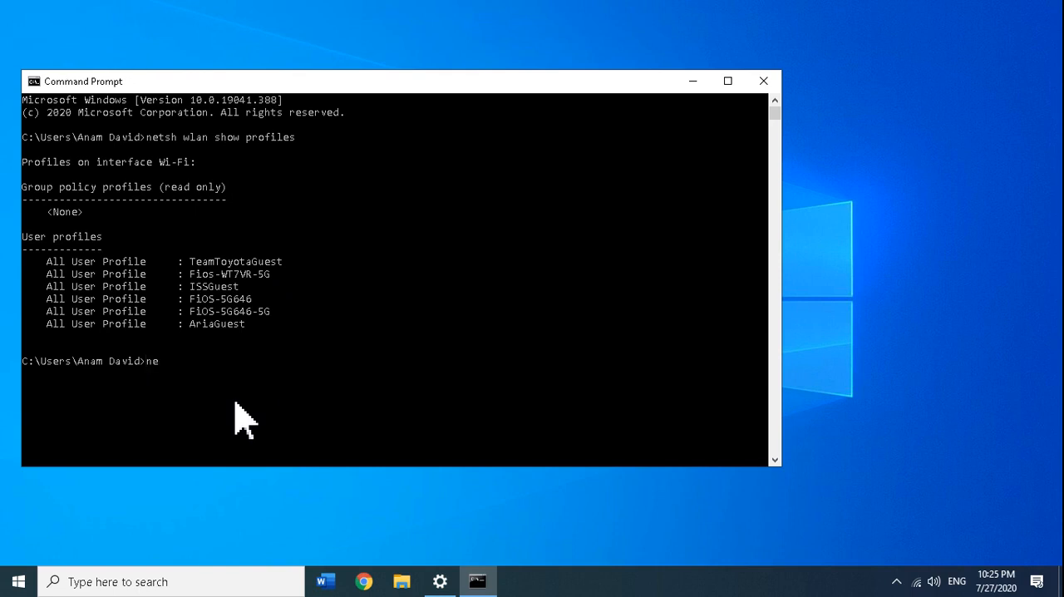
{"action": "type", "text": "tsh"}
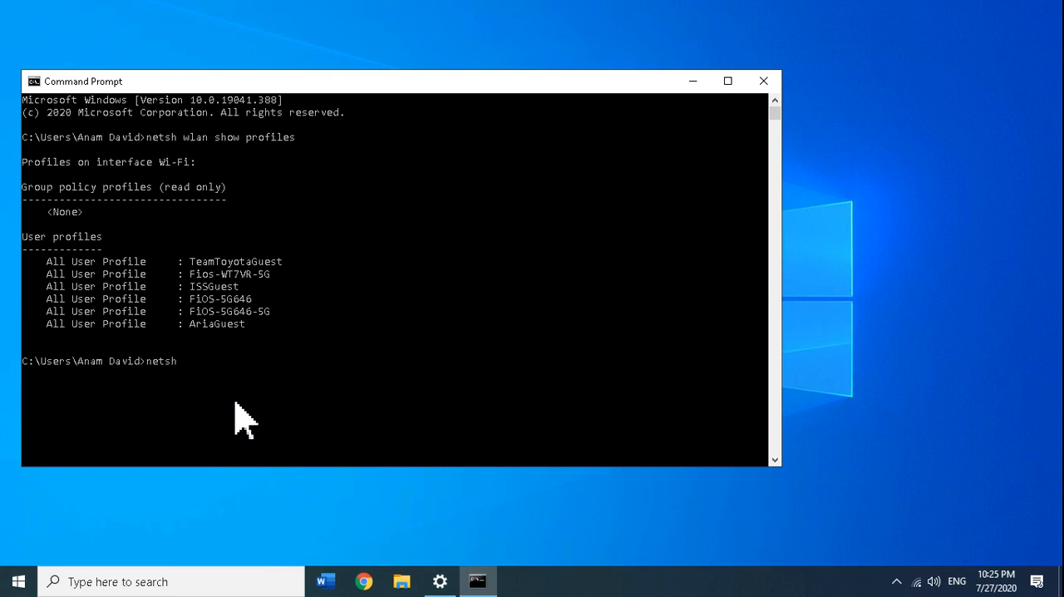
{"action": "type", "text": "w"}
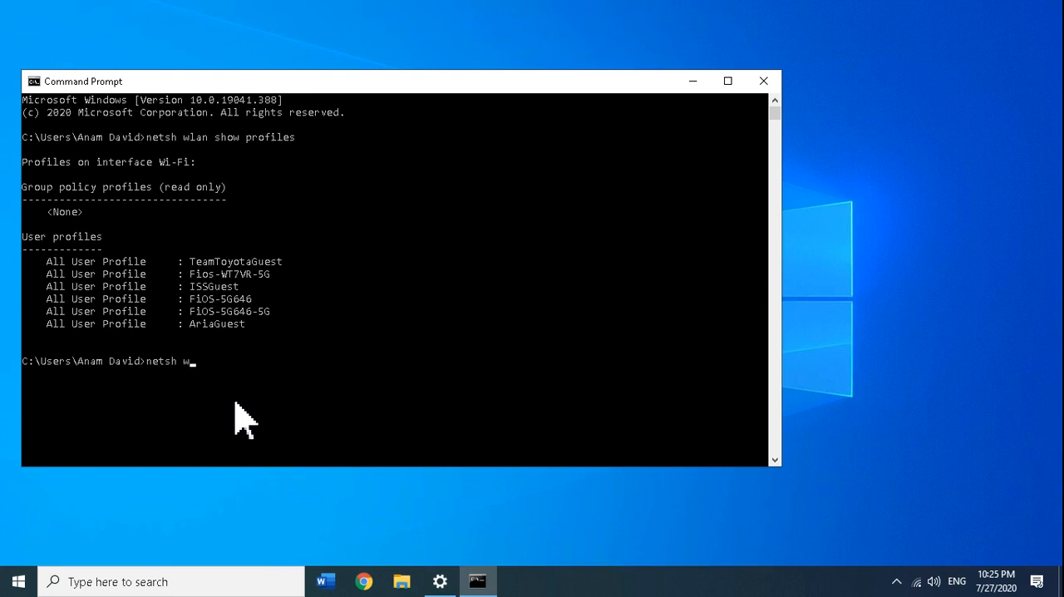
{"action": "type", "text": "lan"}
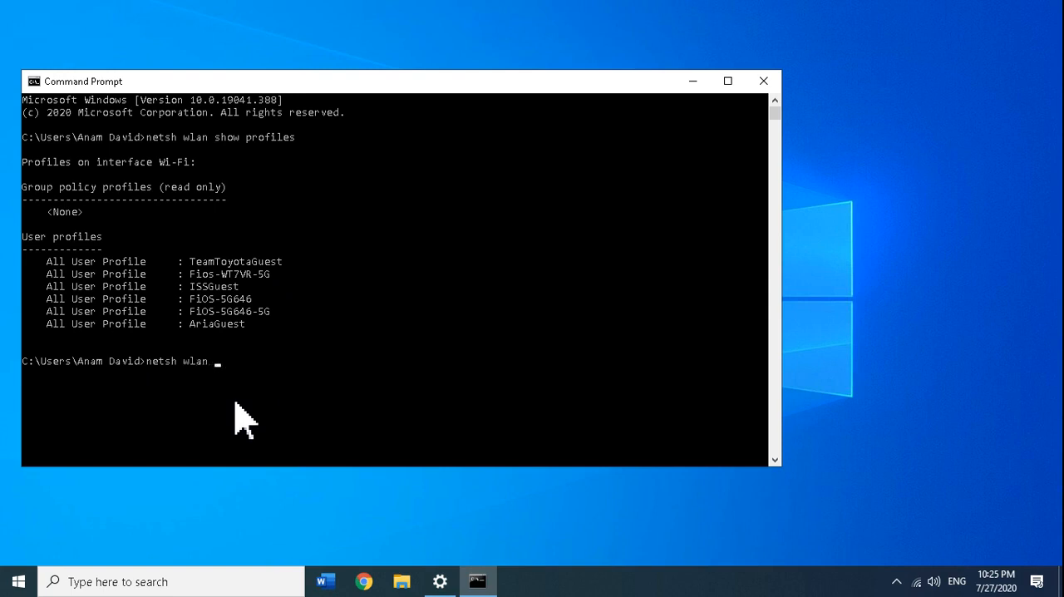
{"action": "type", "text": "sho"}
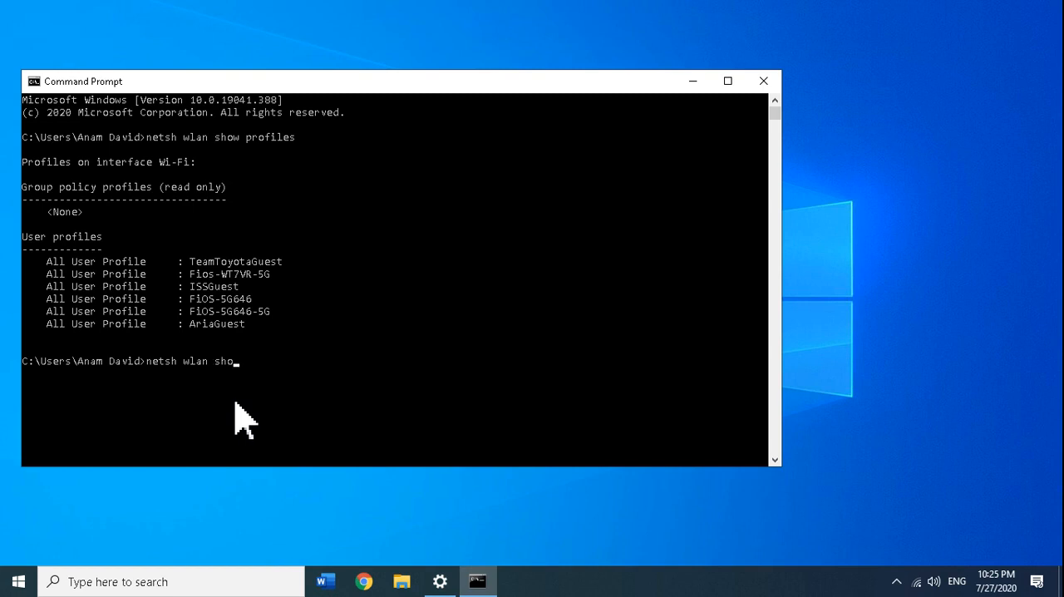
{"action": "type", "text": "w"}
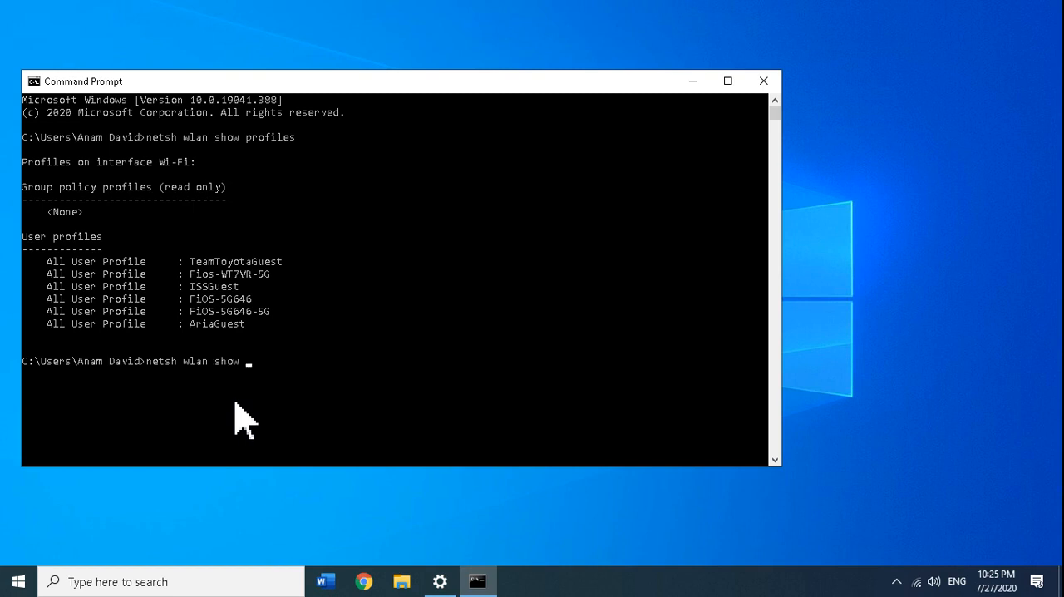
{"action": "type", "text": "profiles"}
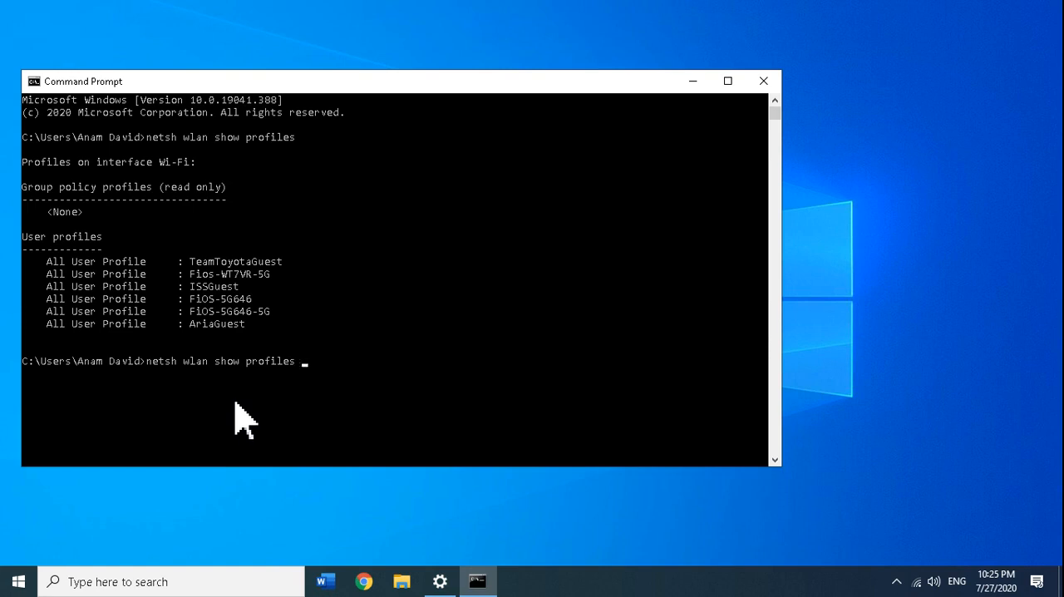
{"action": "type", "text": "name"}
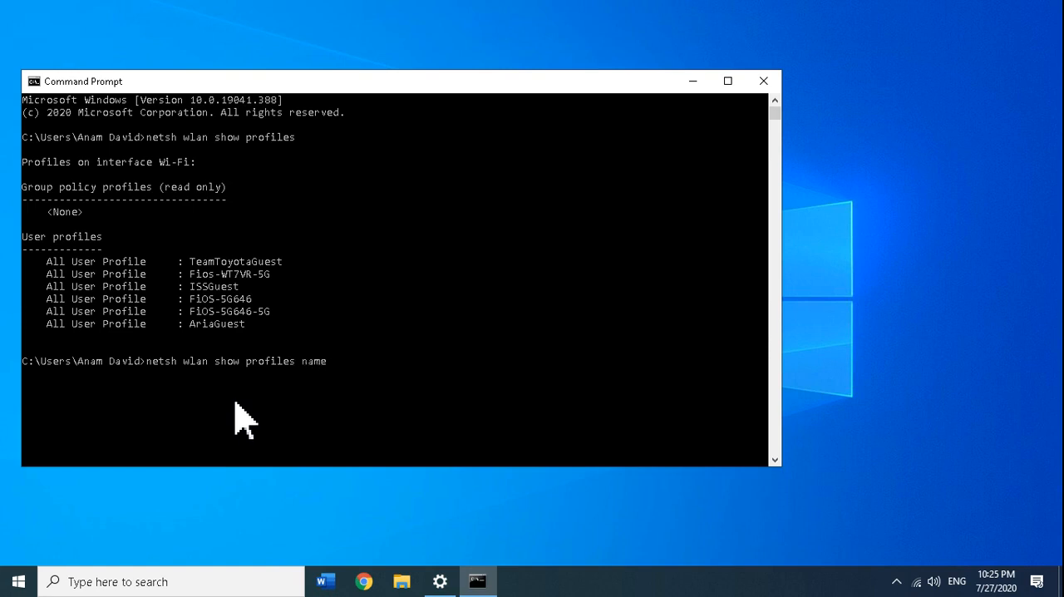
{"action": "type", "text": "="}
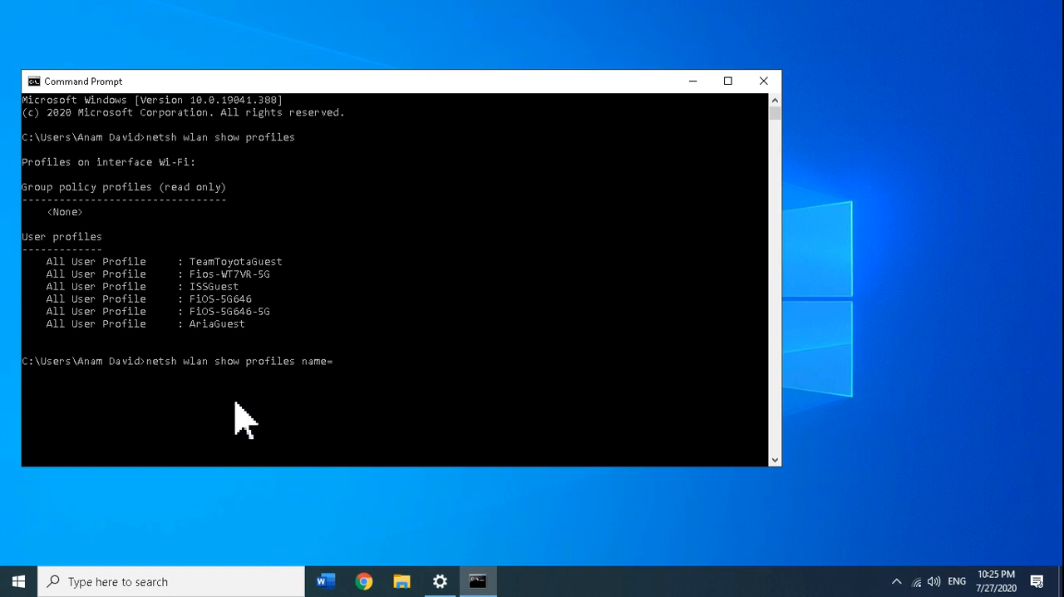
{"action": "type", "text": "\""}
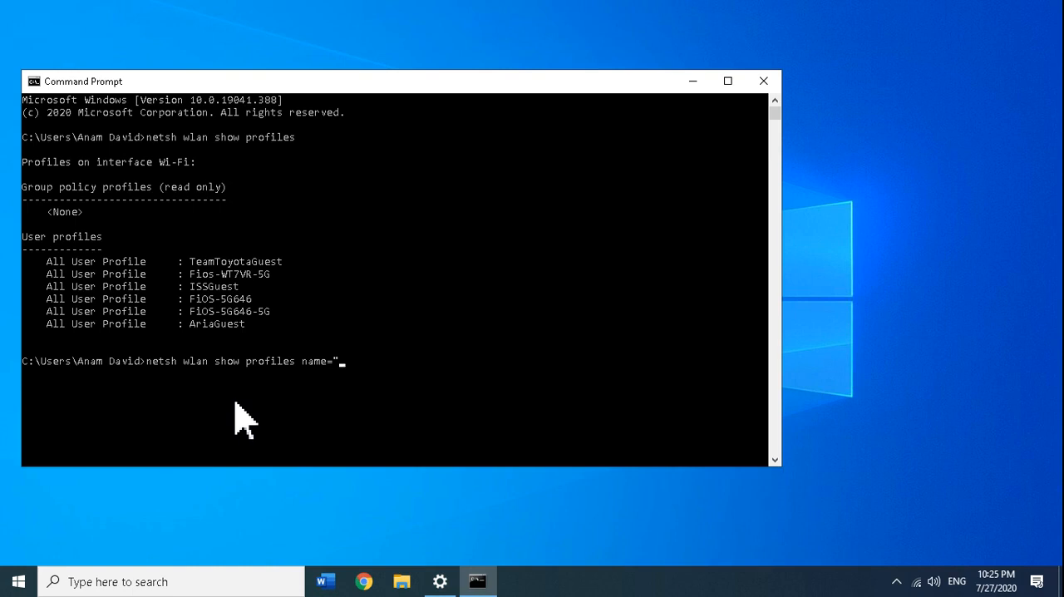
{"action": "mouse_move", "coordinate": [204, 295]}
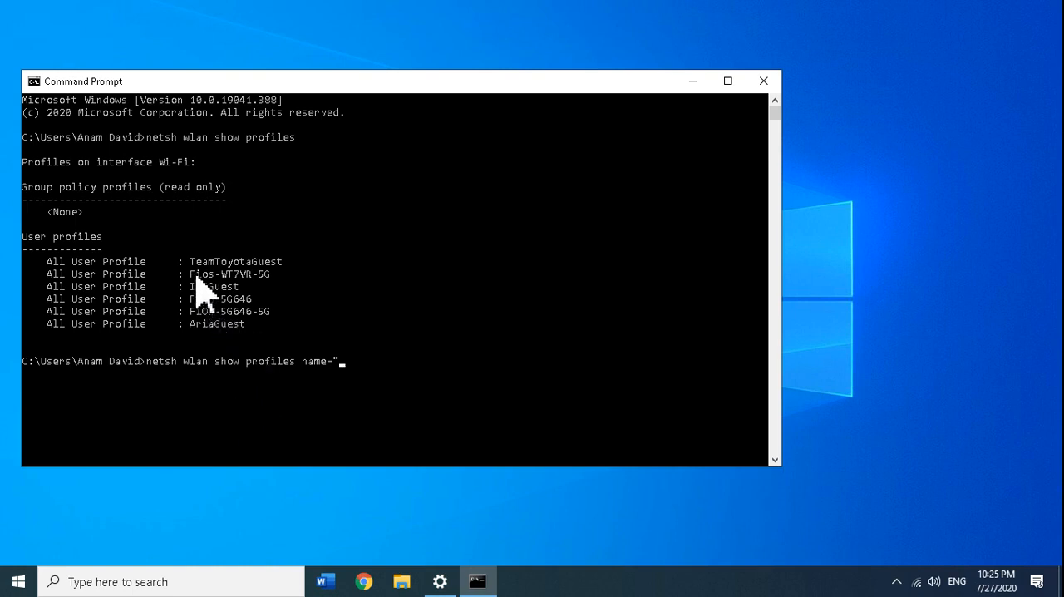
- Complete the command with name "Fios-WT7VR-5G" and key="clear" to reveal its password
{"action": "left_click", "coordinate": [191, 274]}
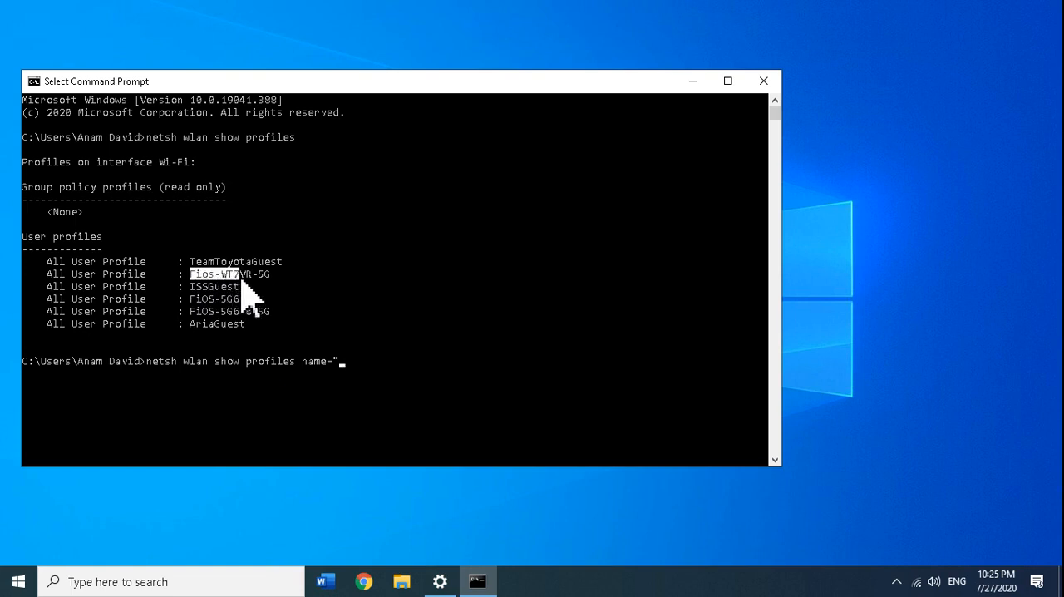
{"action": "mouse_move", "coordinate": [278, 299]}
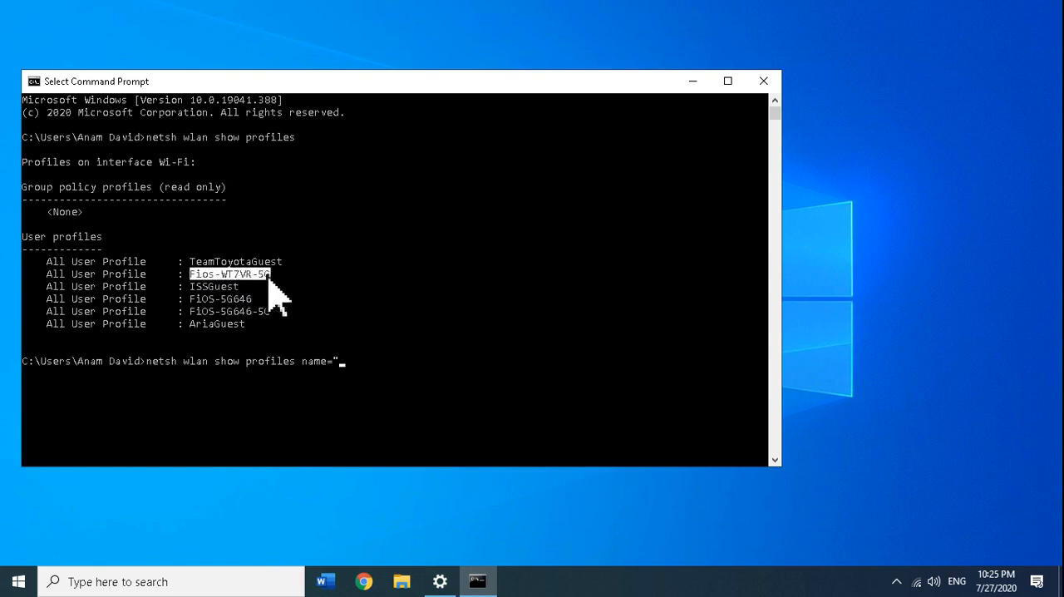
{"action": "mouse_move", "coordinate": [286, 312]}
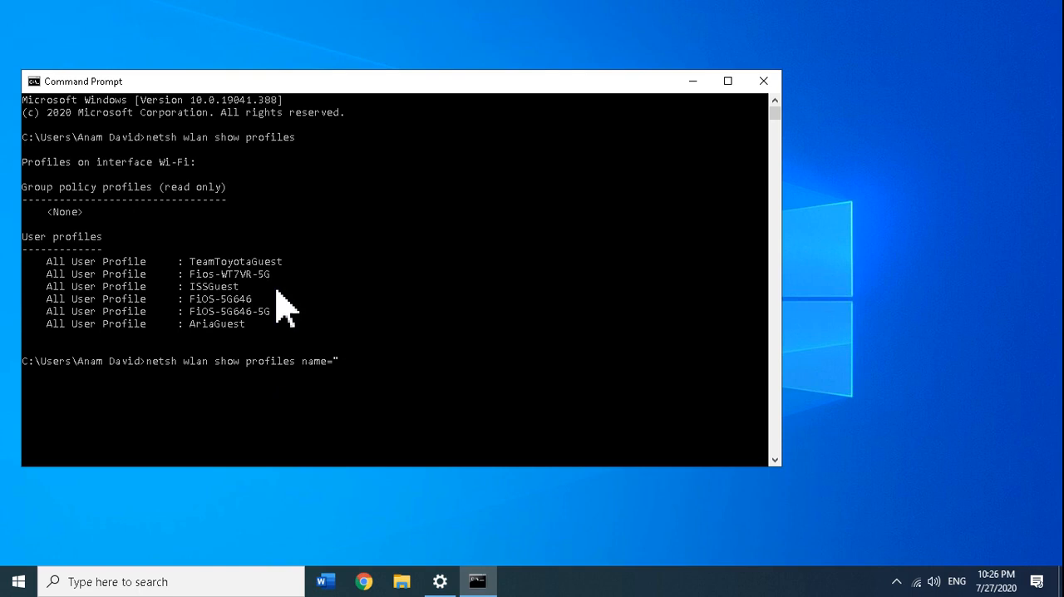
{"action": "mouse_move", "coordinate": [356, 391]}
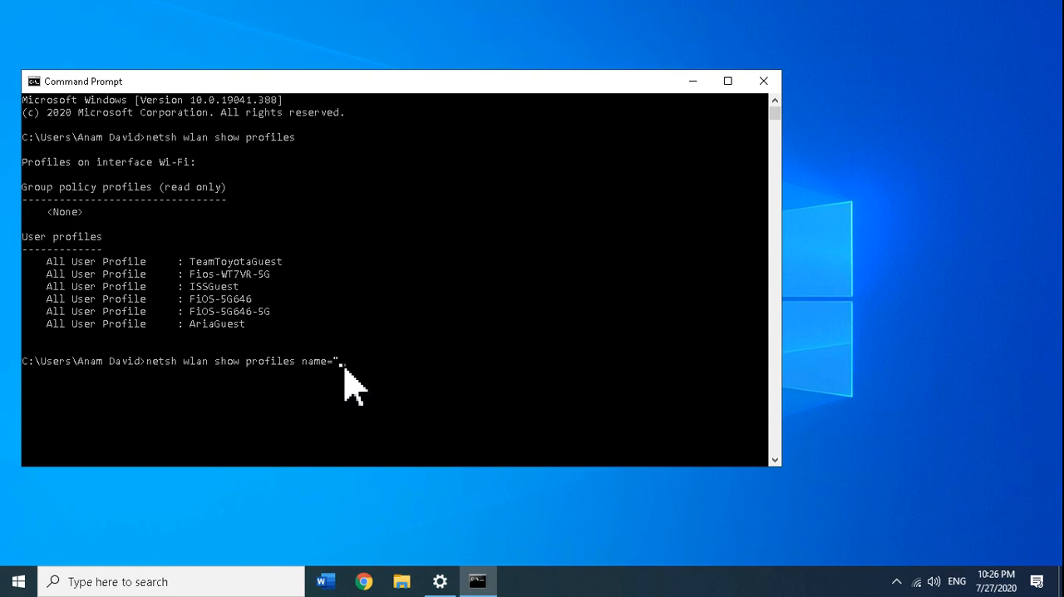
{"action": "type", "text": "Fios-WT7VR-5G"}
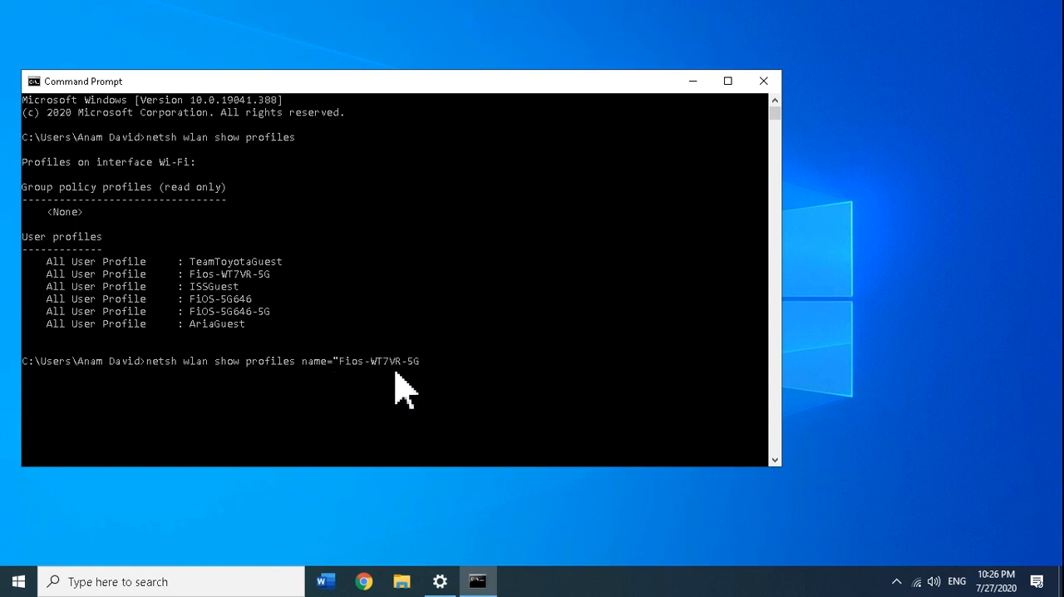
{"action": "mouse_move", "coordinate": [438, 418]}
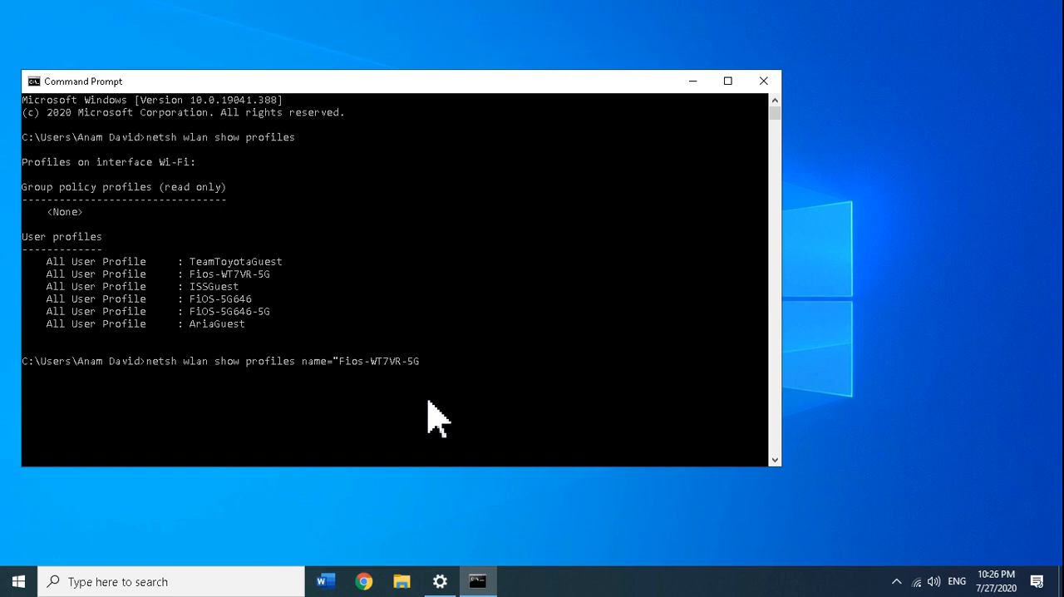
{"action": "type", "text": "\""}
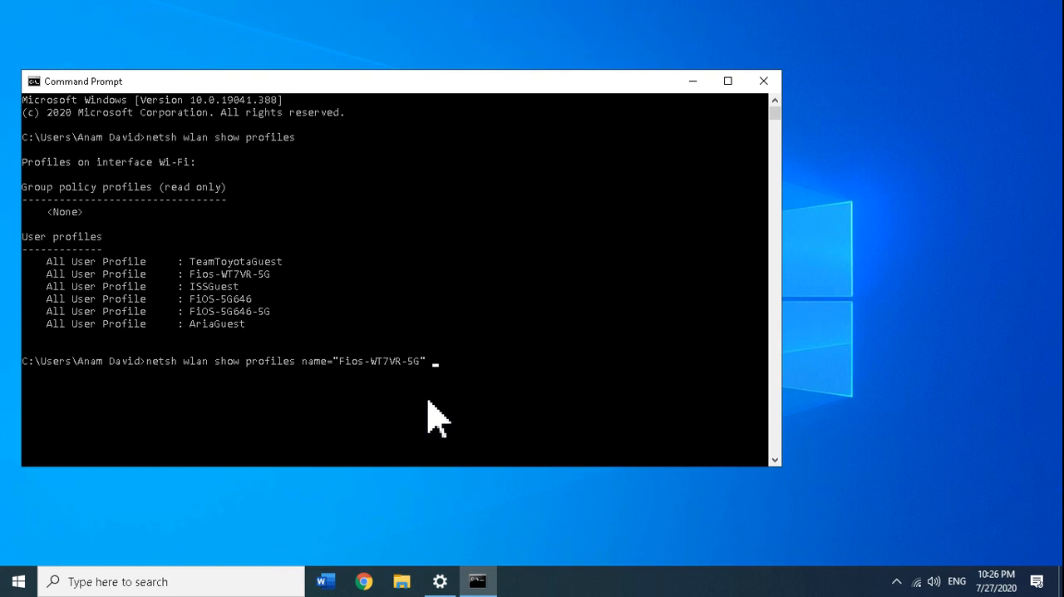
{"action": "type", "text": "key="}
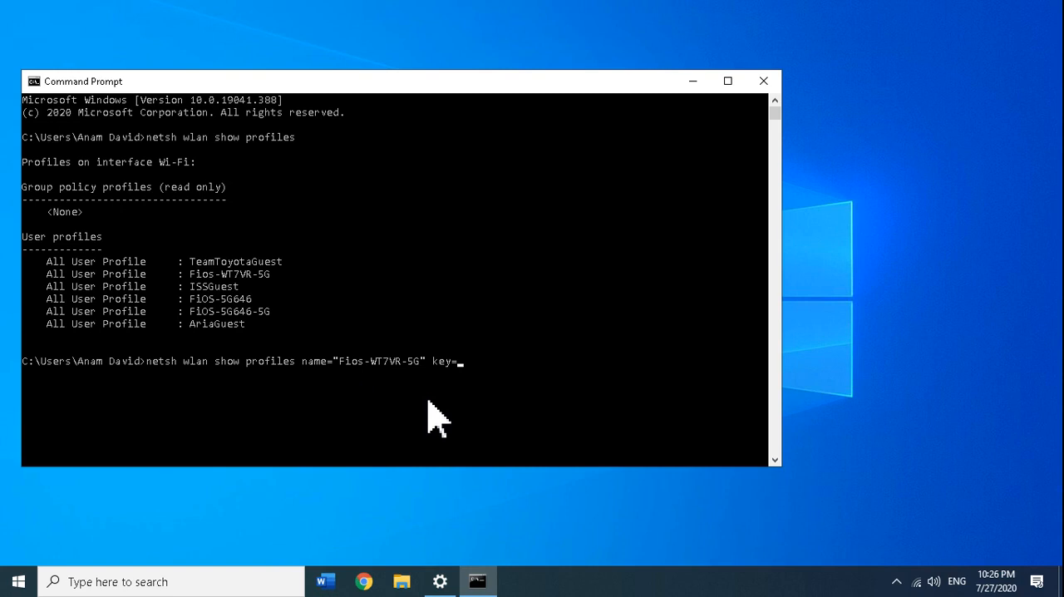
{"action": "type", "text": "\"clear"}
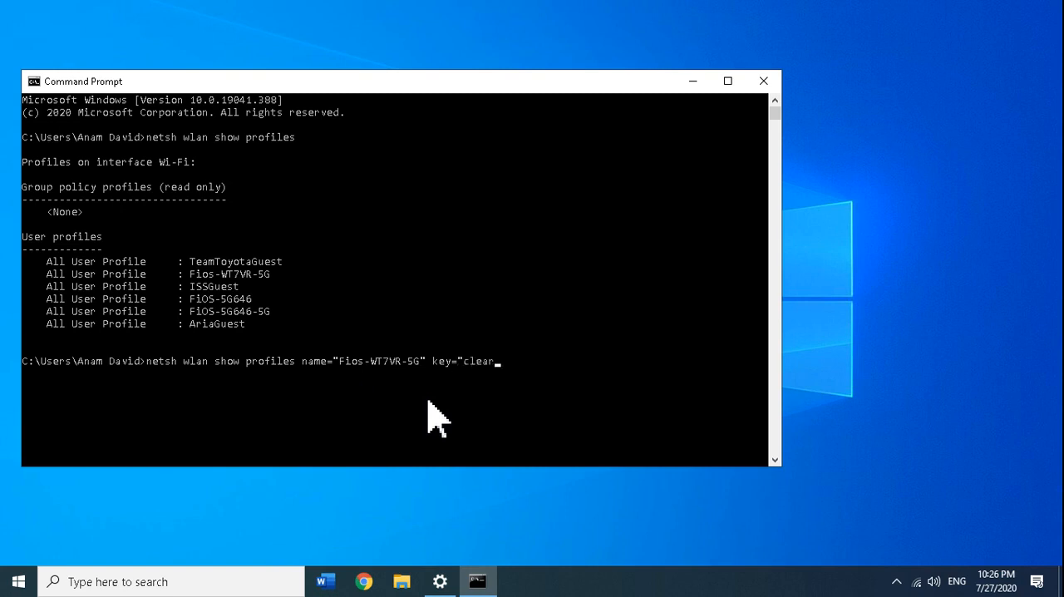
{"action": "type", "text": "\""}
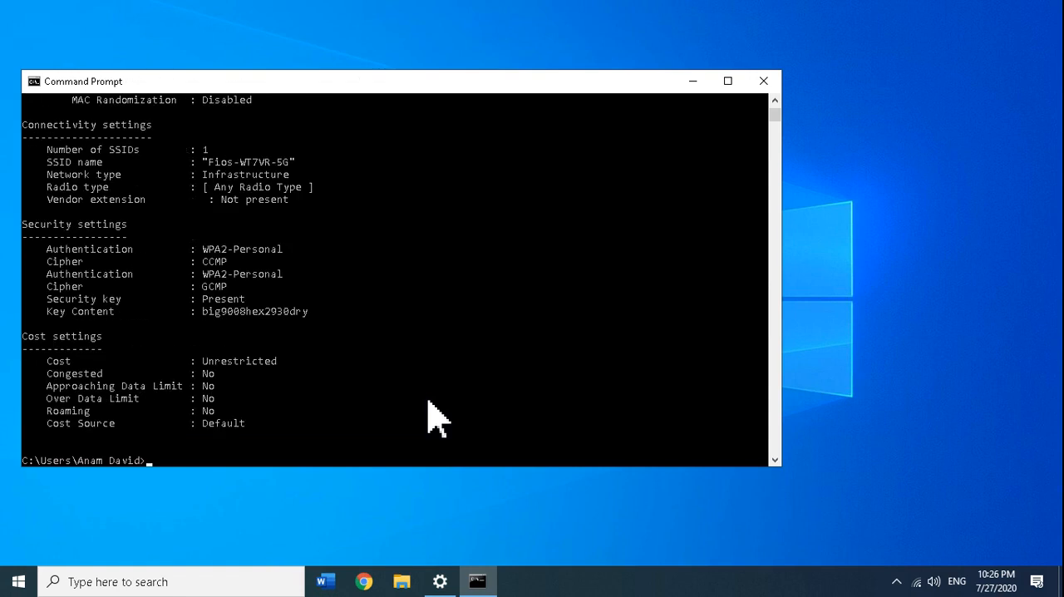
{"action": "mouse_move", "coordinate": [141, 191]}
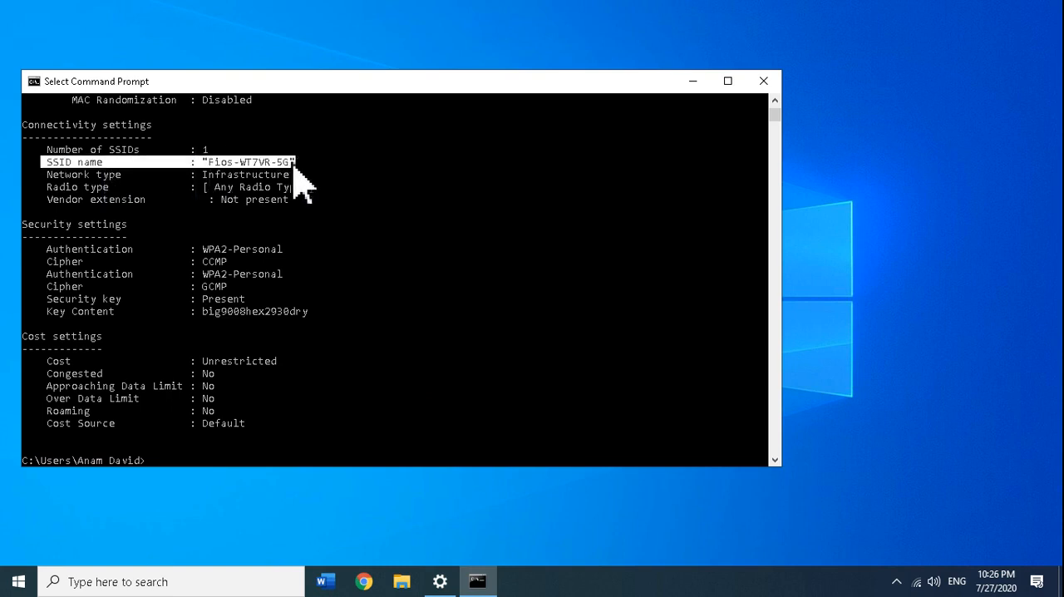
{"action": "mouse_move", "coordinate": [34, 250]}
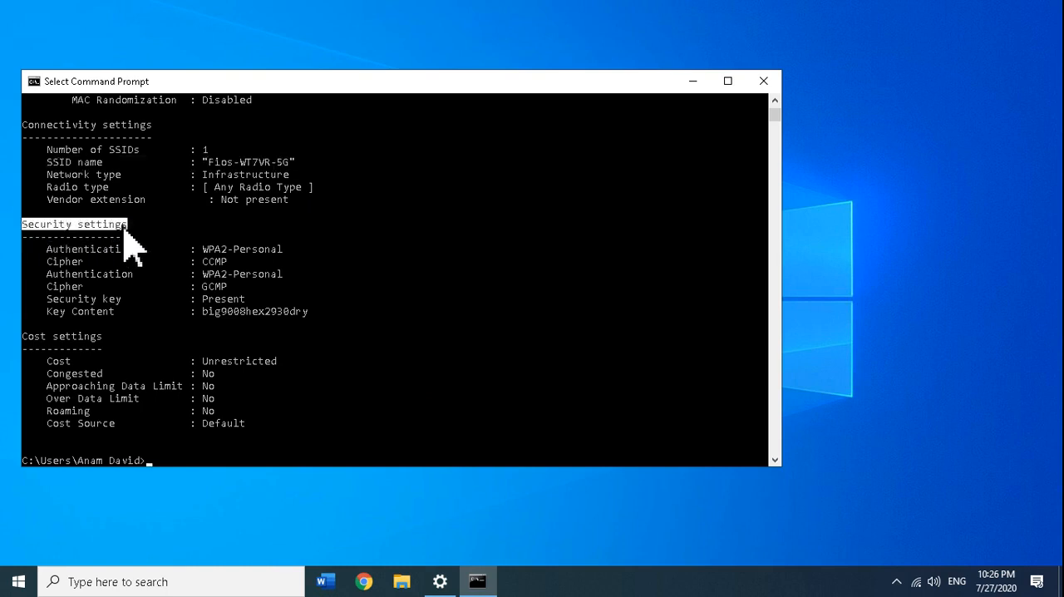
{"action": "mouse_move", "coordinate": [58, 324]}
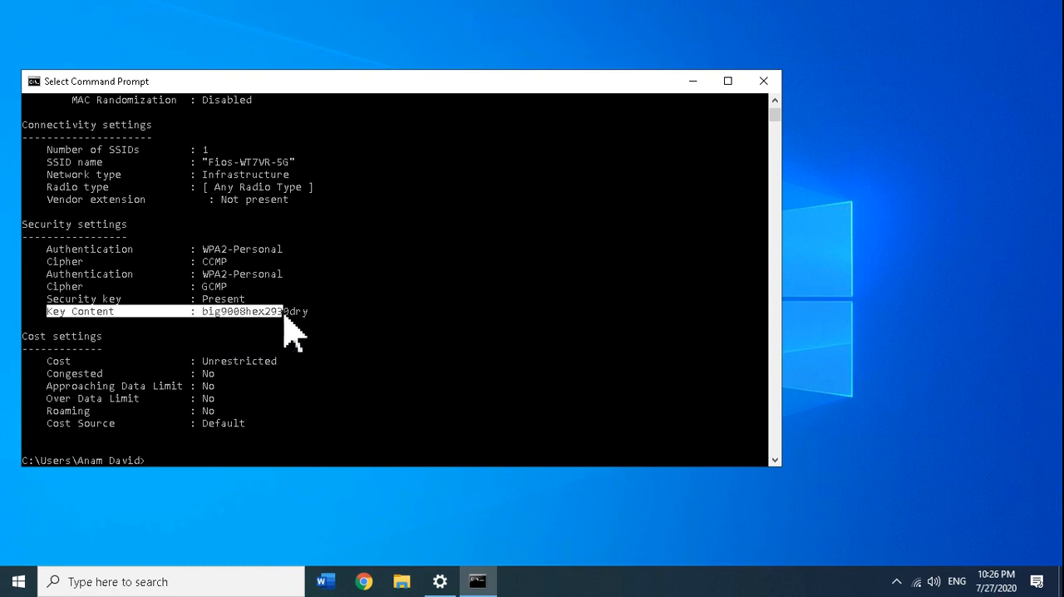
{"action": "mouse_move", "coordinate": [314, 345]}
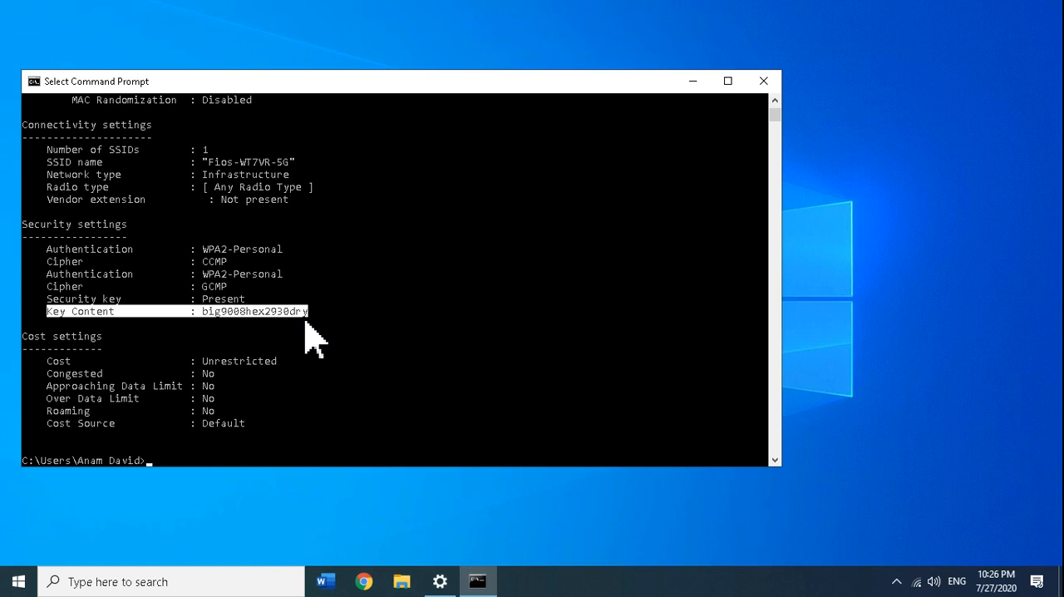
{"action": "mouse_move", "coordinate": [334, 358]}
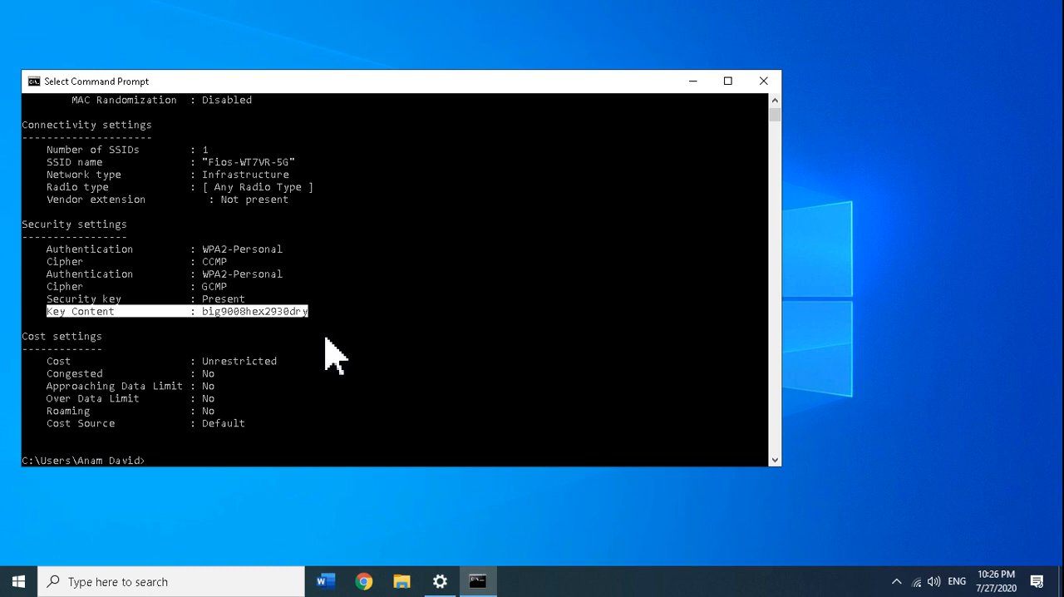
{"action": "mouse_move", "coordinate": [348, 100]}
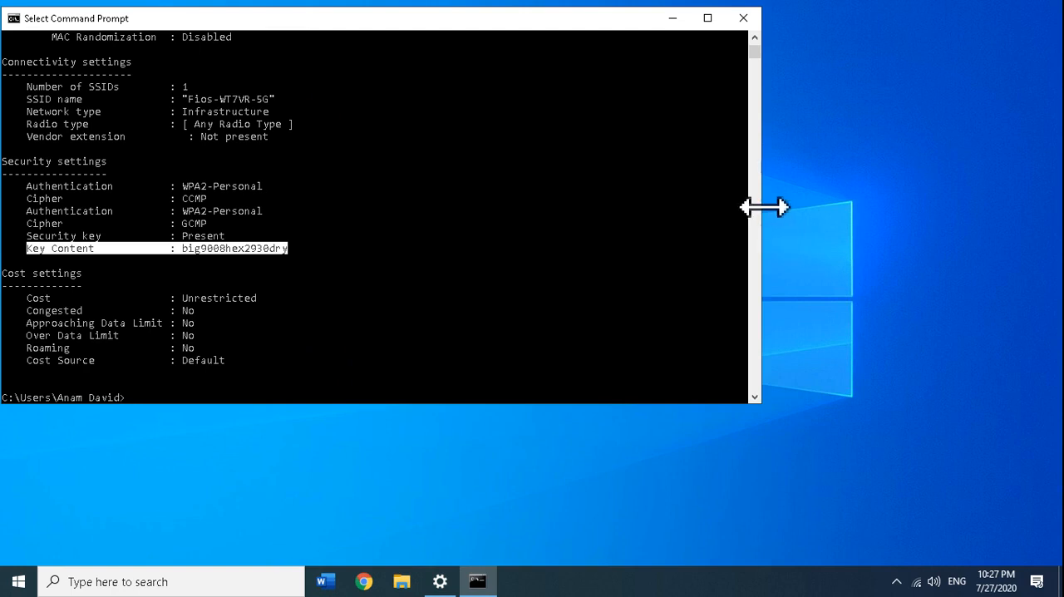
- Narrow the console to half width, then open Network & Internet settings from the Wi-Fi flyout
{"action": "left_click_drag", "start_coordinate": [760, 206], "coordinate": [532, 255]}
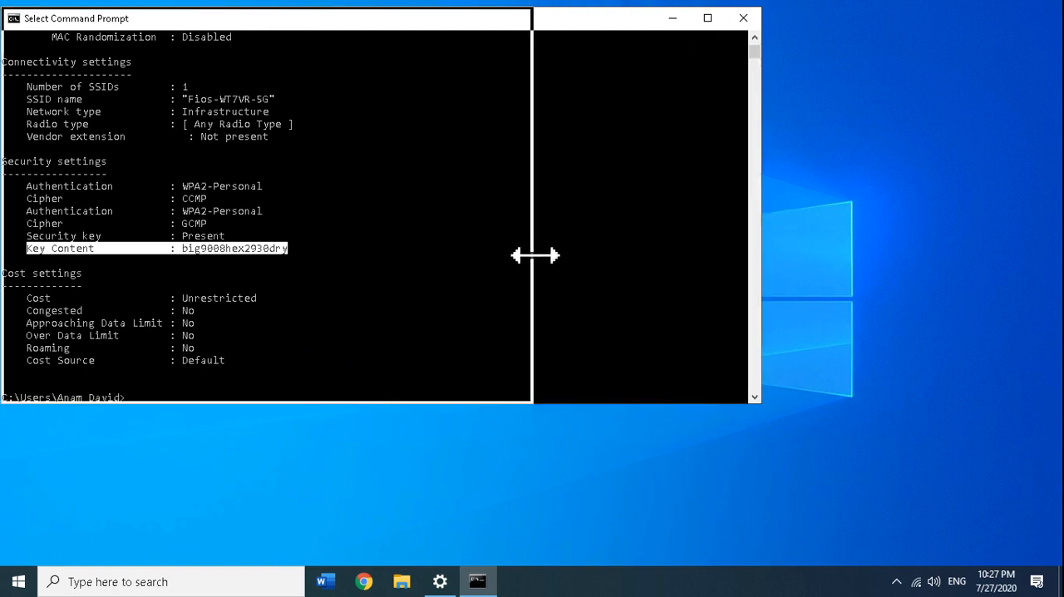
{"action": "left_click", "coordinate": [802, 486]}
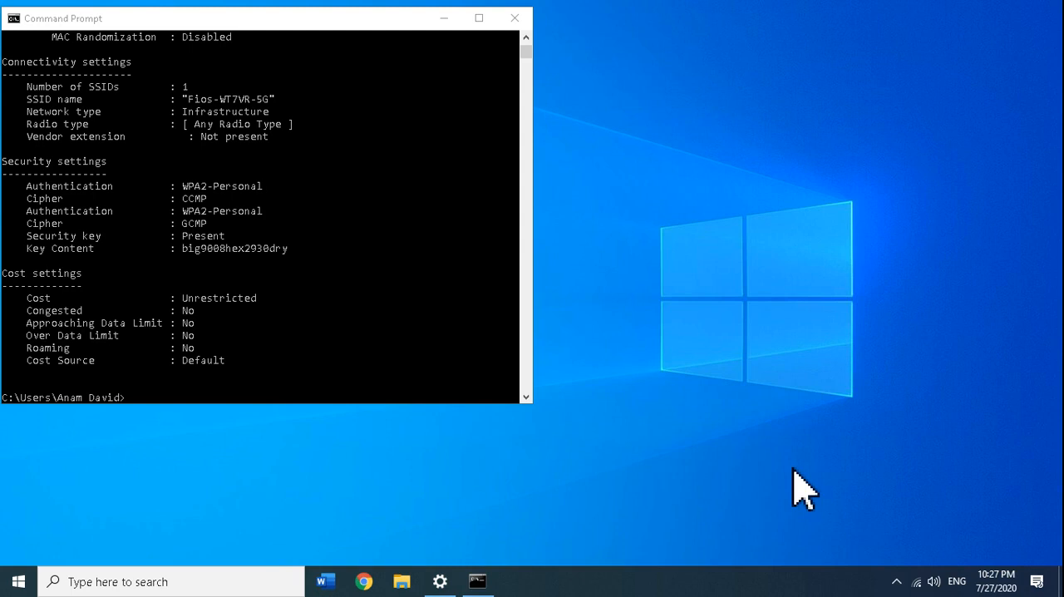
{"action": "mouse_move", "coordinate": [913, 534]}
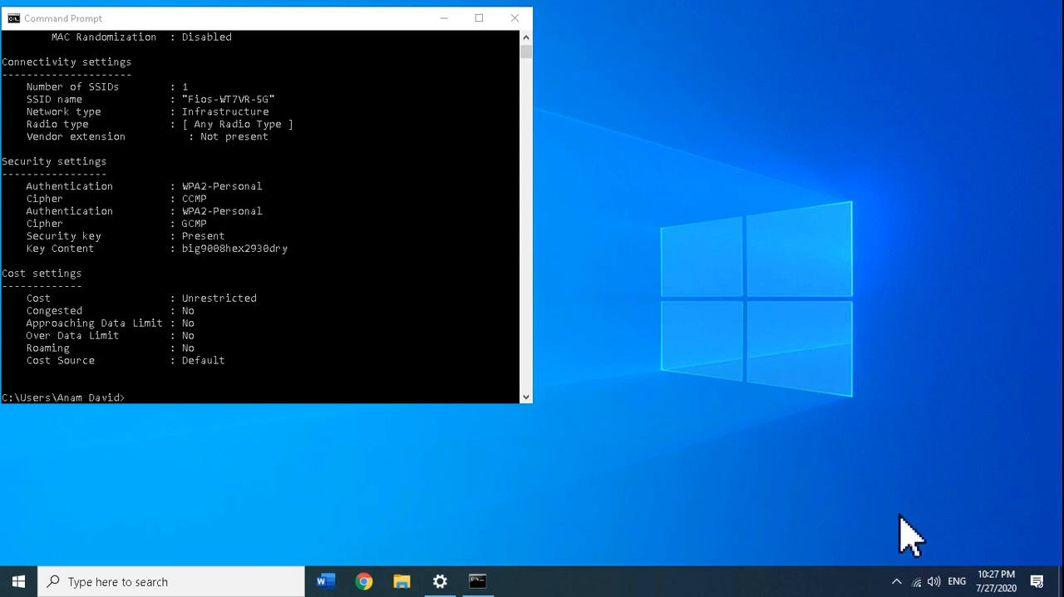
{"action": "mouse_move", "coordinate": [916, 581]}
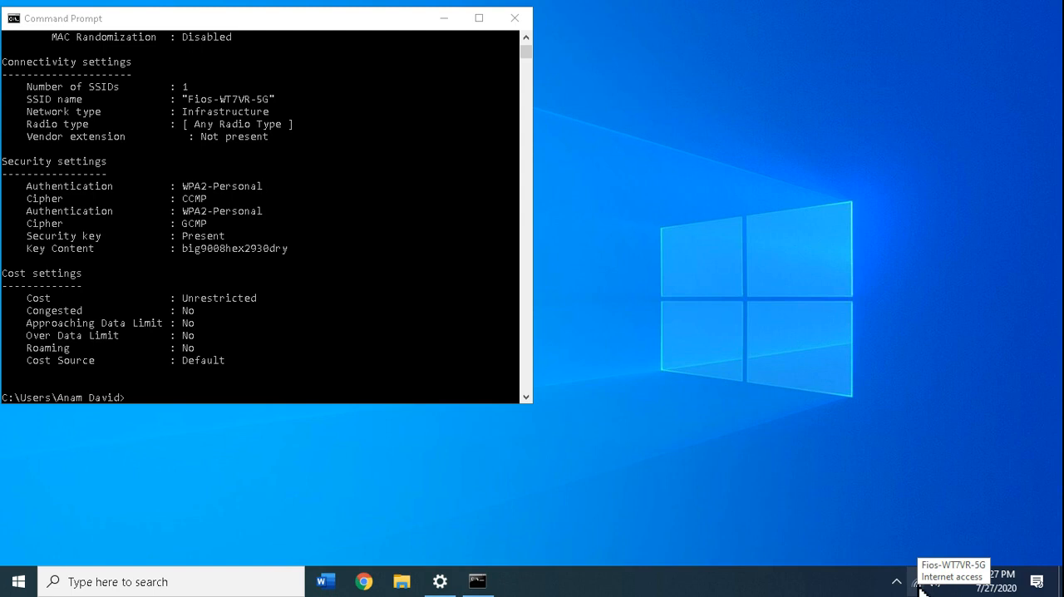
{"action": "left_click", "coordinate": [916, 581]}
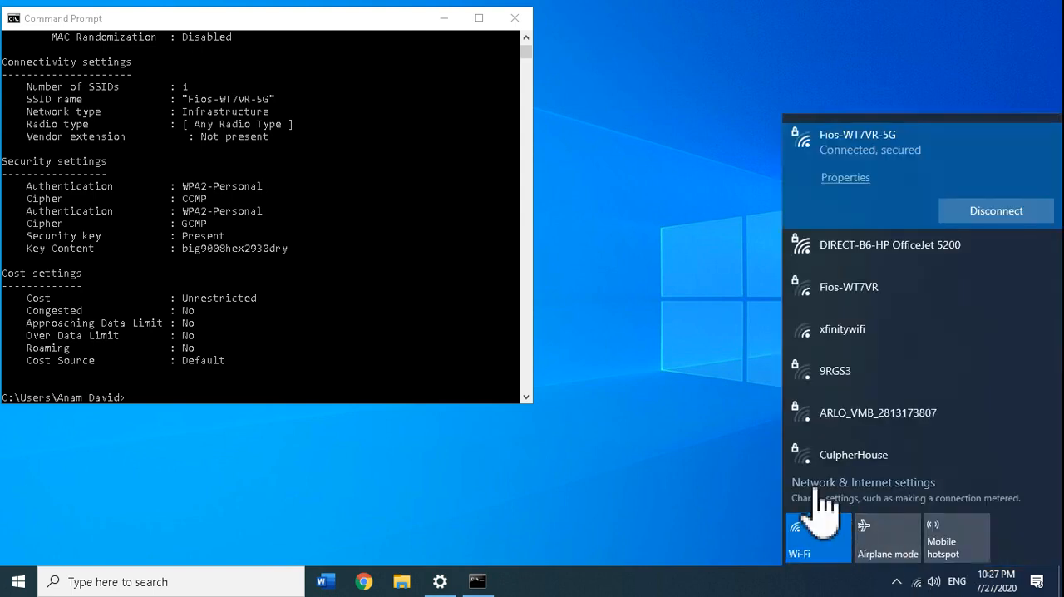
{"action": "mouse_move", "coordinate": [905, 505]}
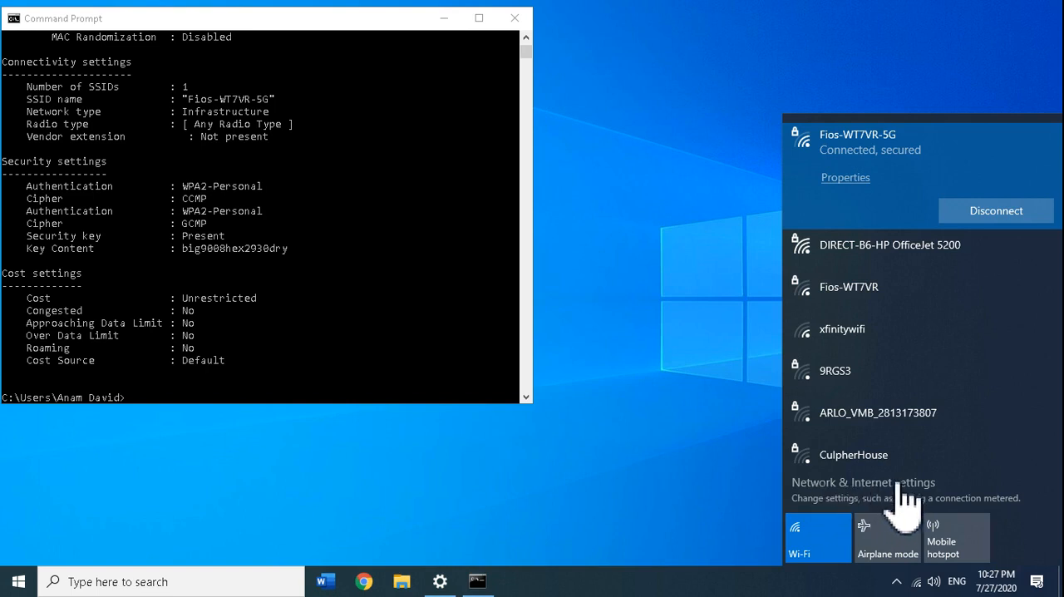
{"action": "mouse_move", "coordinate": [823, 511]}
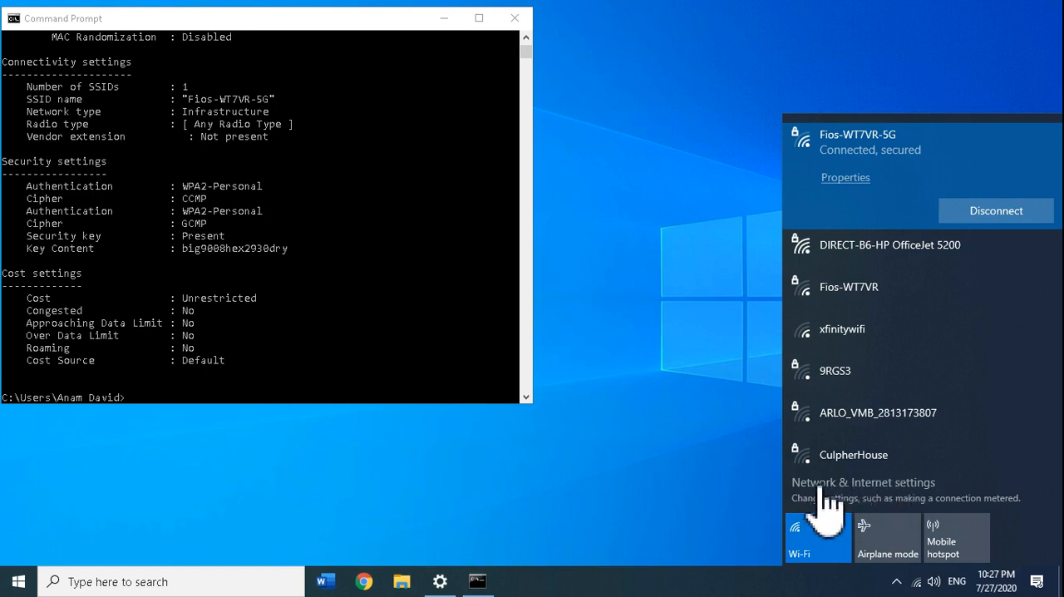
{"action": "mouse_move", "coordinate": [844, 507]}
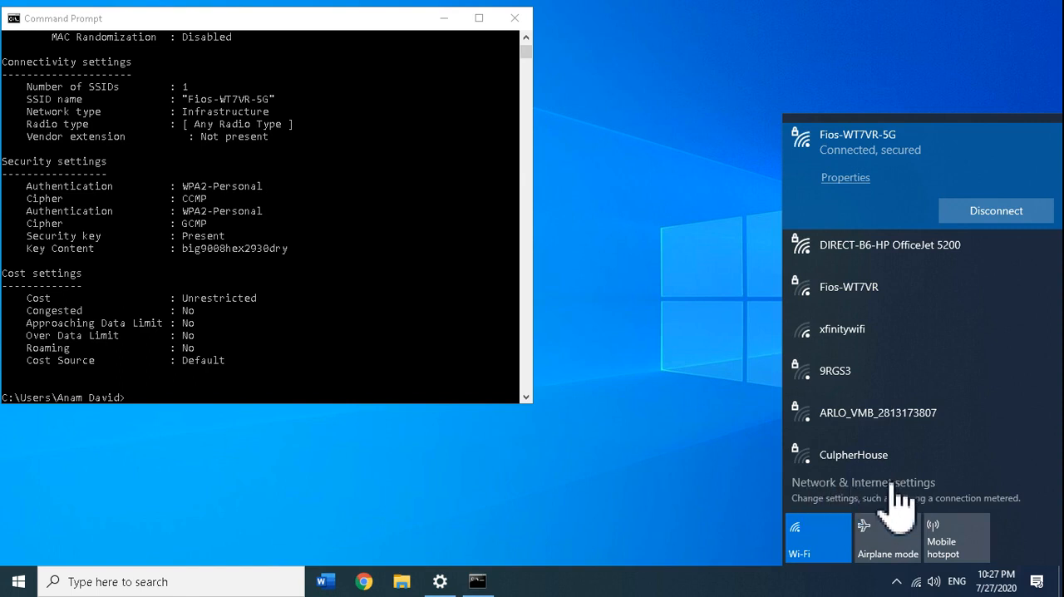
{"action": "mouse_move", "coordinate": [869, 507]}
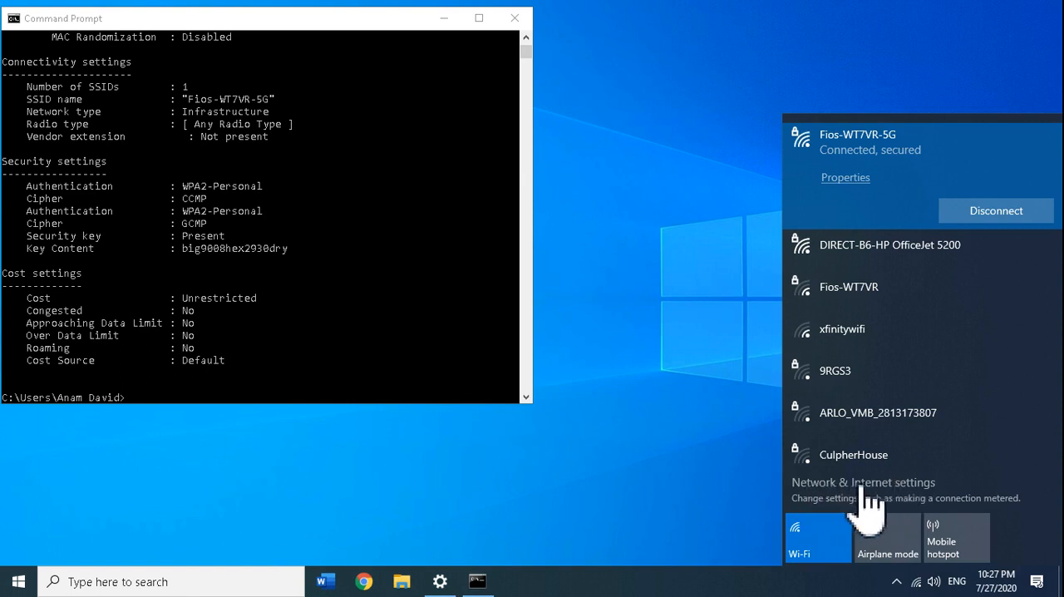
{"action": "mouse_move", "coordinate": [870, 511]}
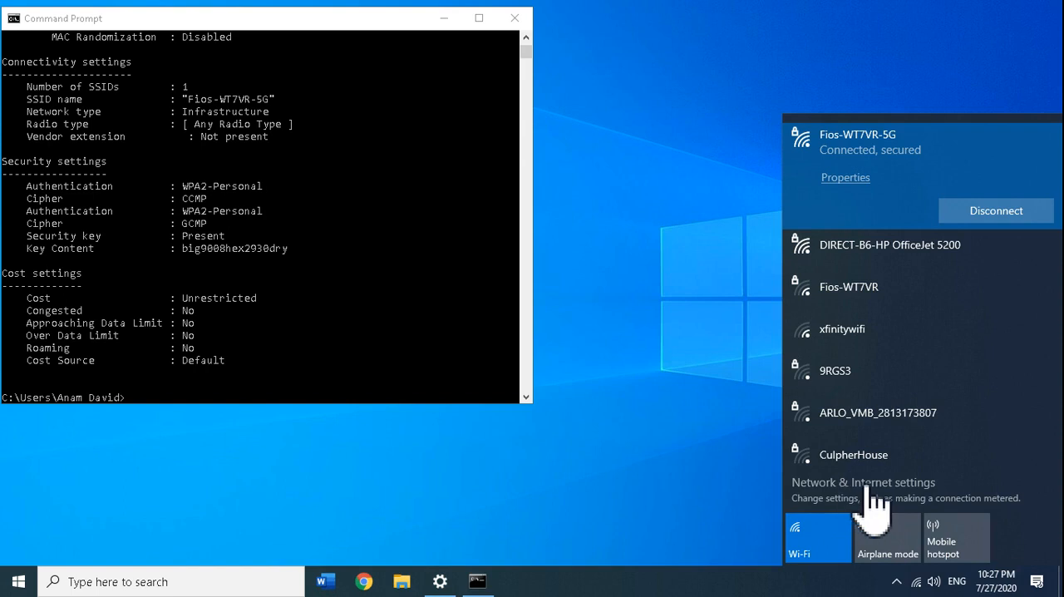
{"action": "left_click", "coordinate": [863, 482]}
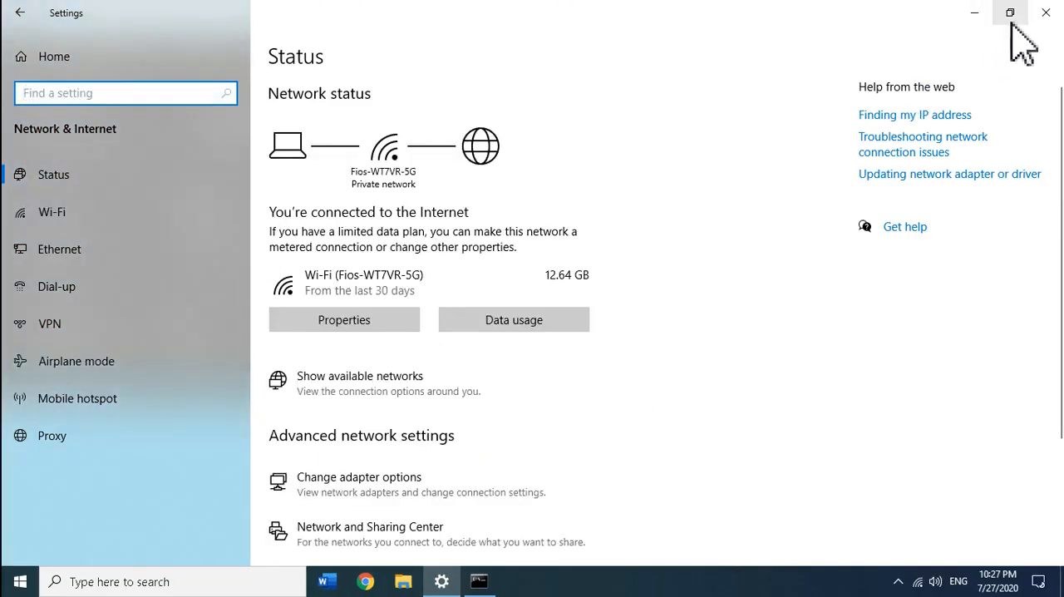
- Restore the Settings window, scroll down and open Change adapter options
{"action": "left_click", "coordinate": [1010, 12]}
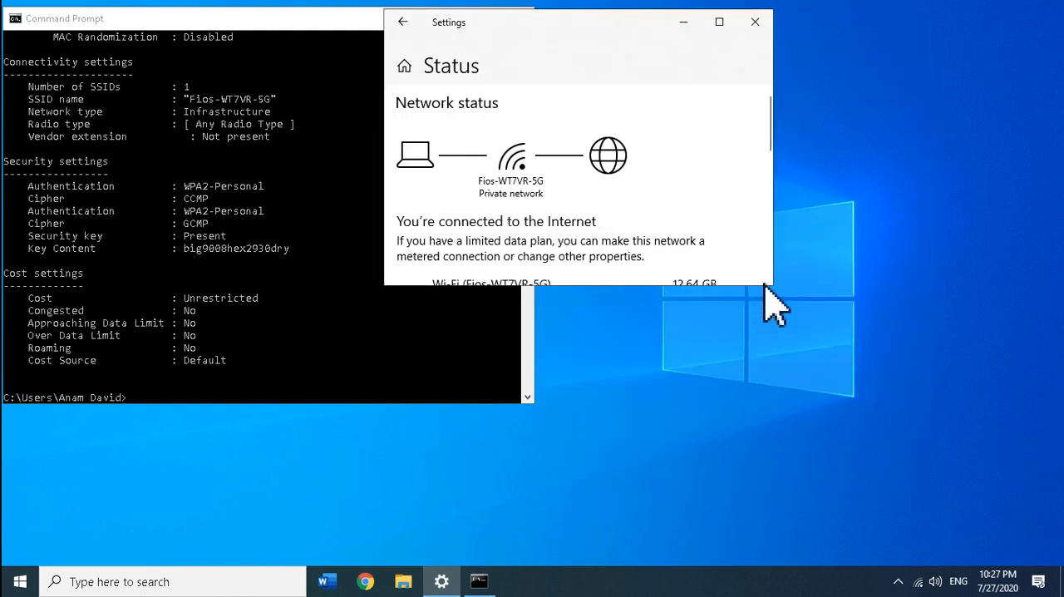
{"action": "scroll", "scroll_direction": "down", "scroll_amount": 3}
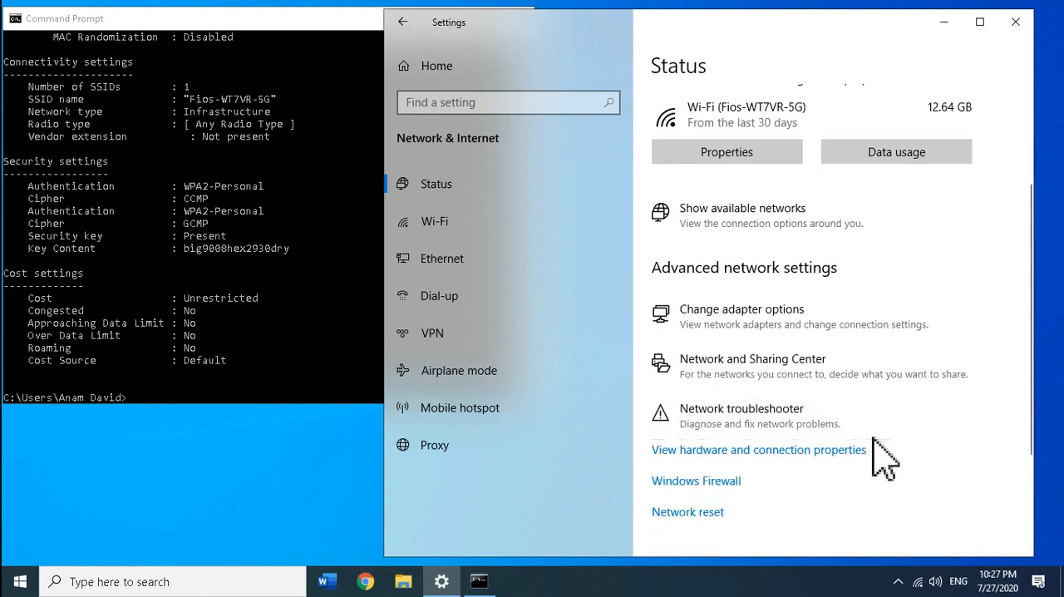
{"action": "mouse_move", "coordinate": [777, 407]}
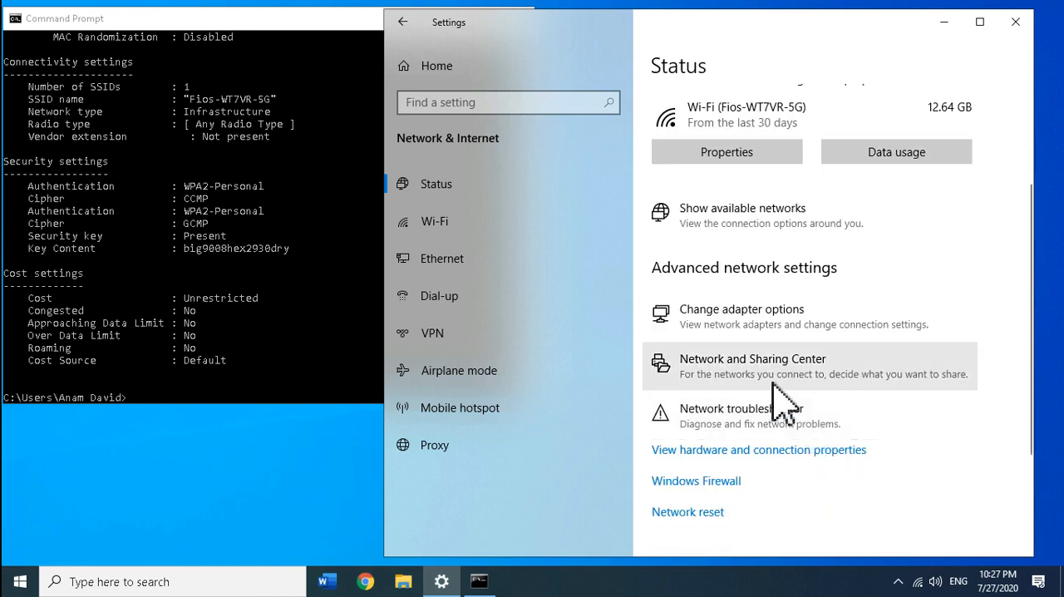
{"action": "mouse_move", "coordinate": [765, 333]}
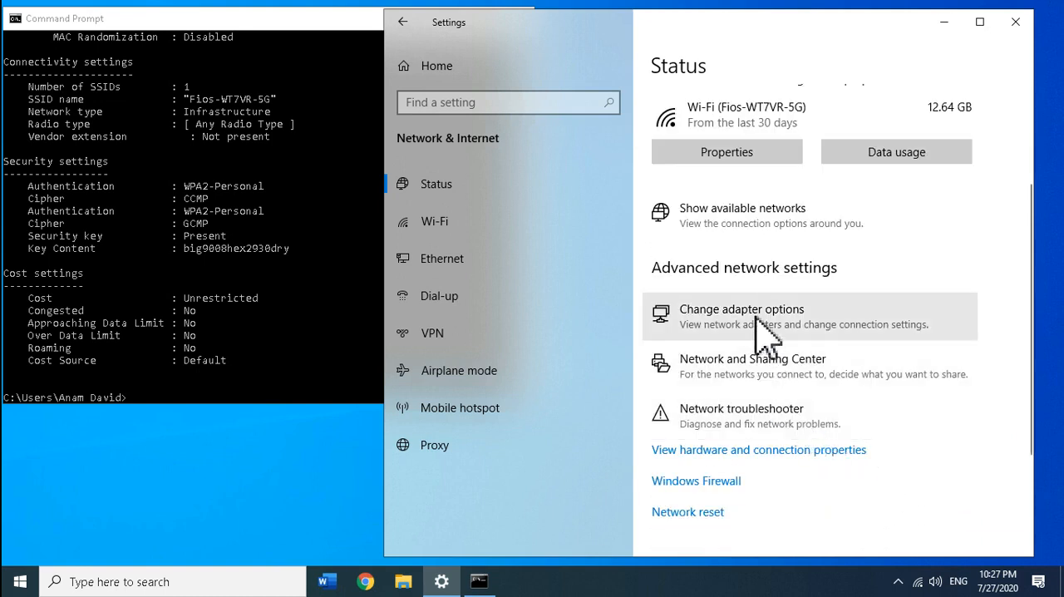
{"action": "mouse_move", "coordinate": [796, 416]}
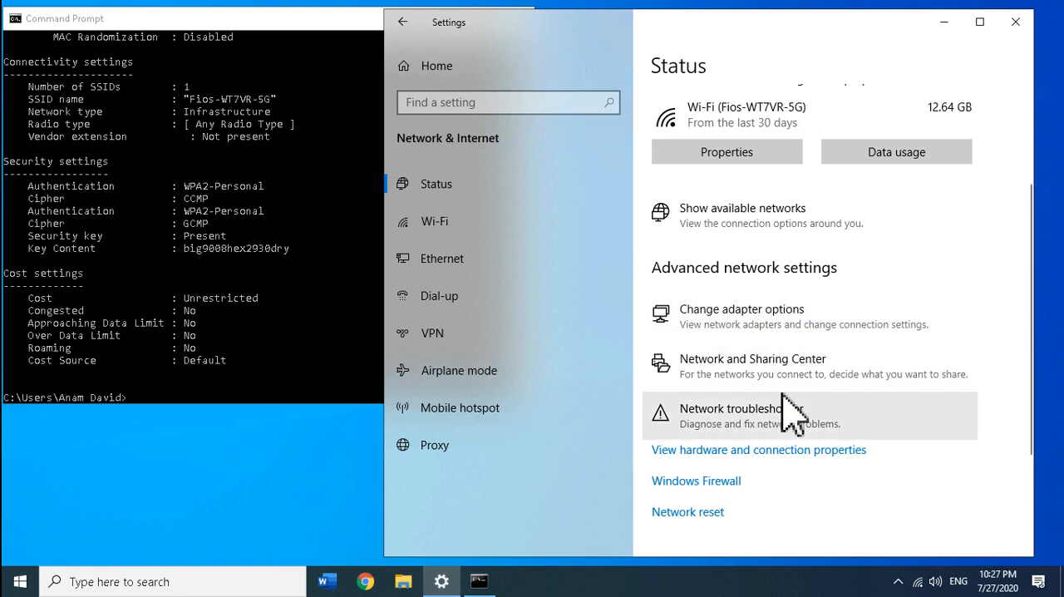
{"action": "left_click", "coordinate": [742, 308]}
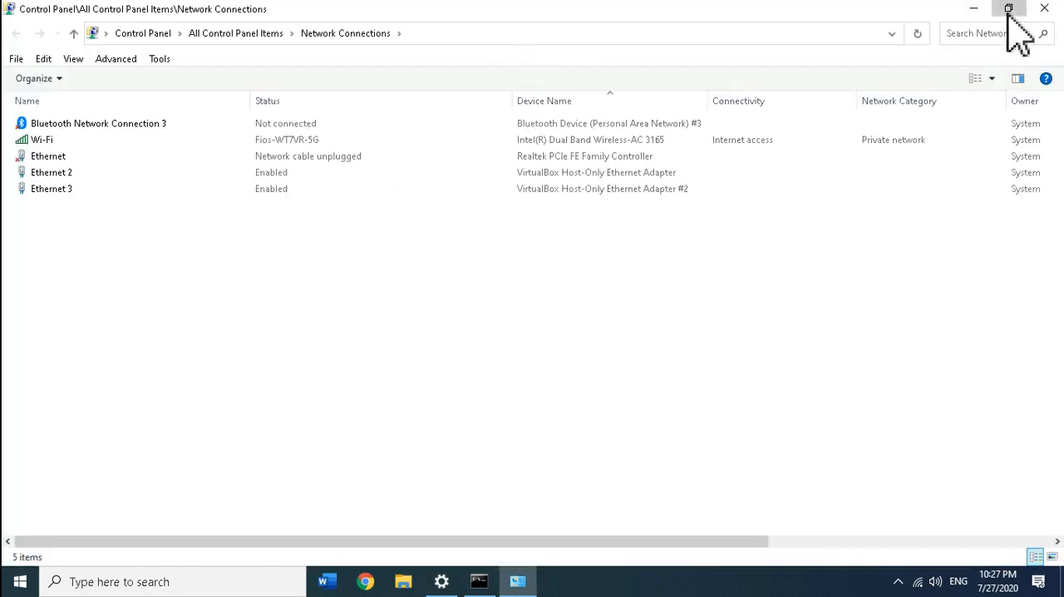
- Restore Network Connections and right-click the Wi-Fi adapter to open its Status
{"action": "left_click", "coordinate": [1009, 8]}
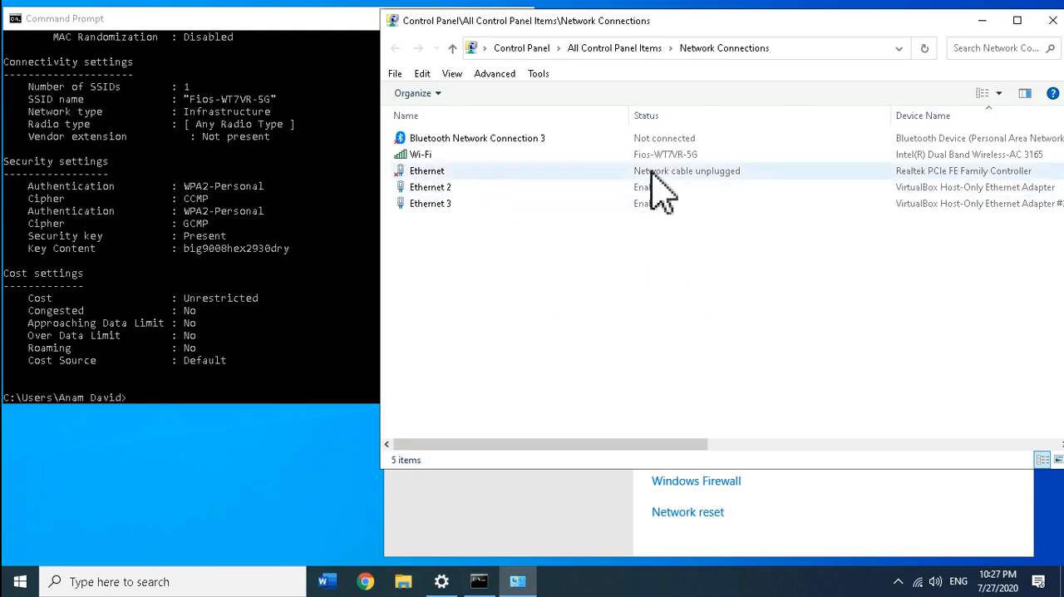
{"action": "left_click", "coordinate": [421, 153]}
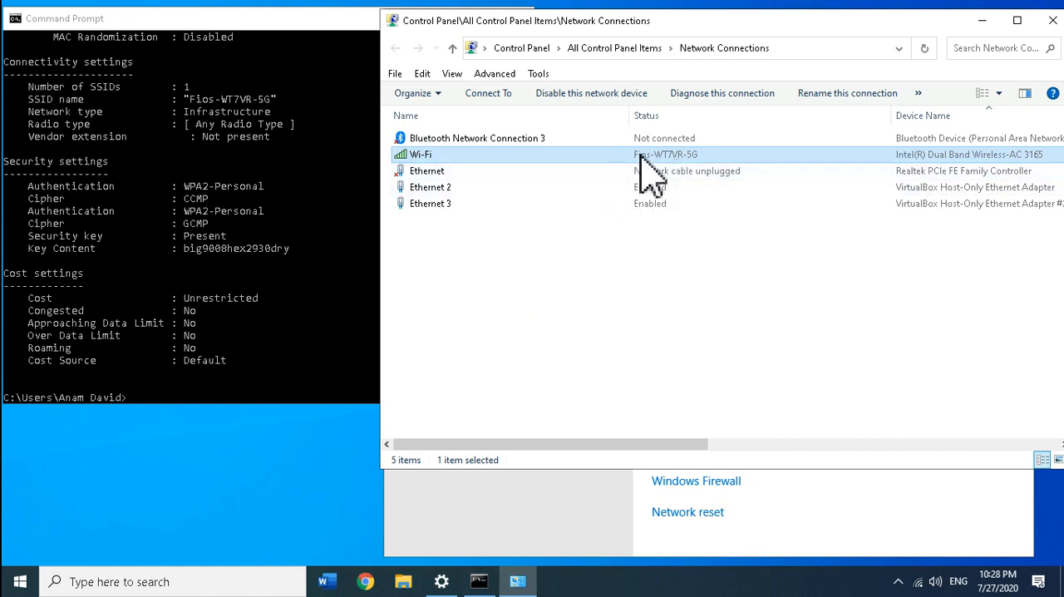
{"action": "right_click", "coordinate": [420, 154]}
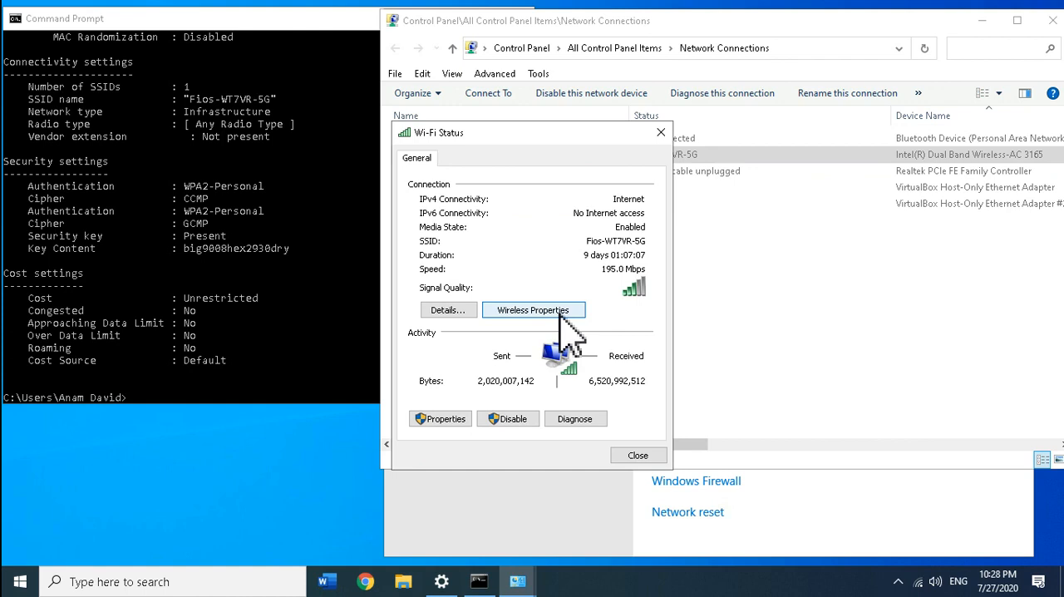
{"action": "left_click", "coordinate": [533, 309]}
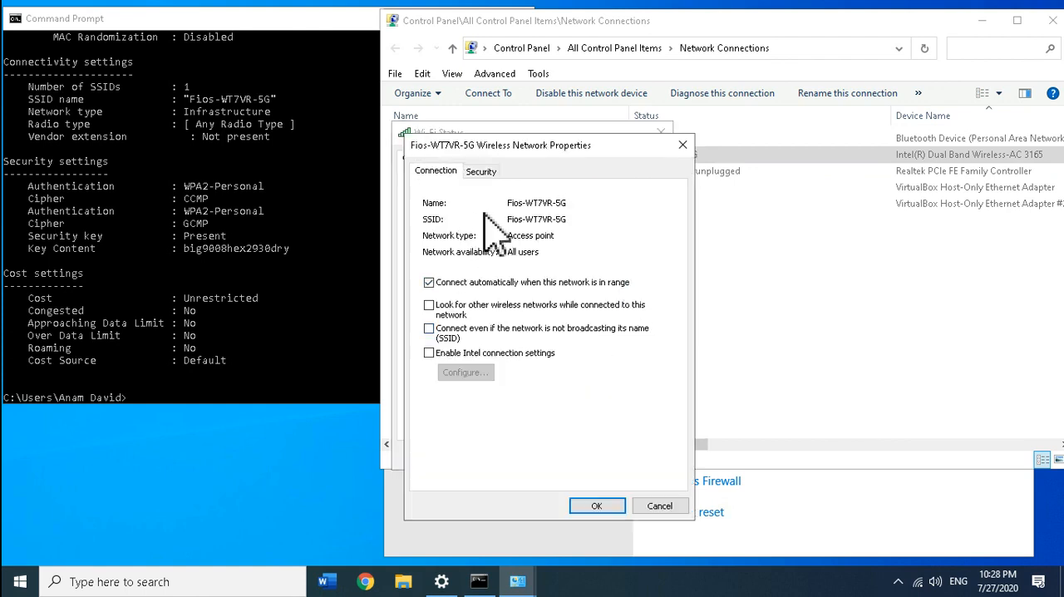
{"action": "left_click", "coordinate": [480, 170]}
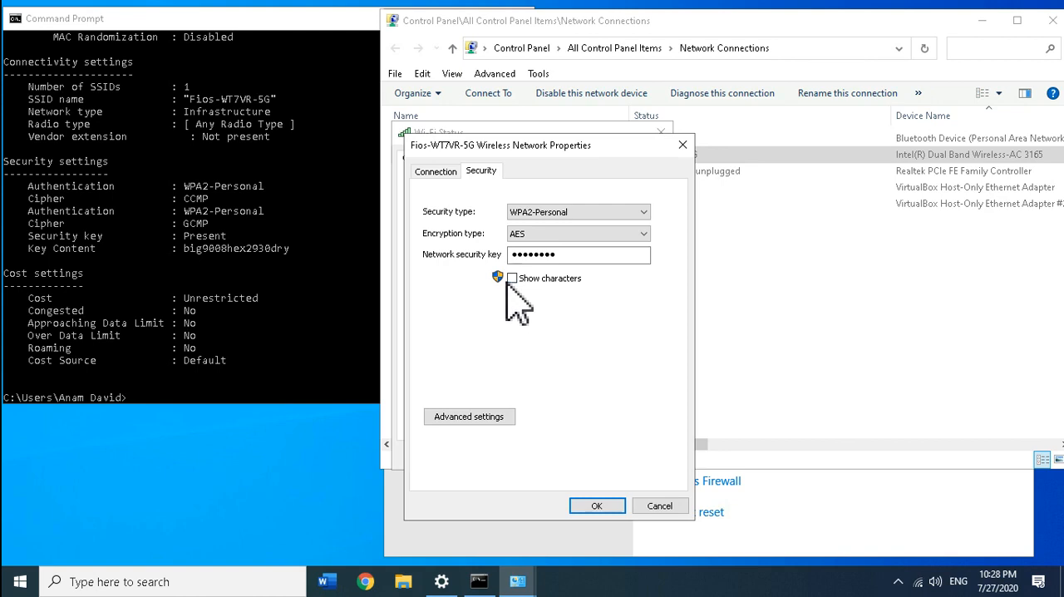
{"action": "mouse_move", "coordinate": [516, 324]}
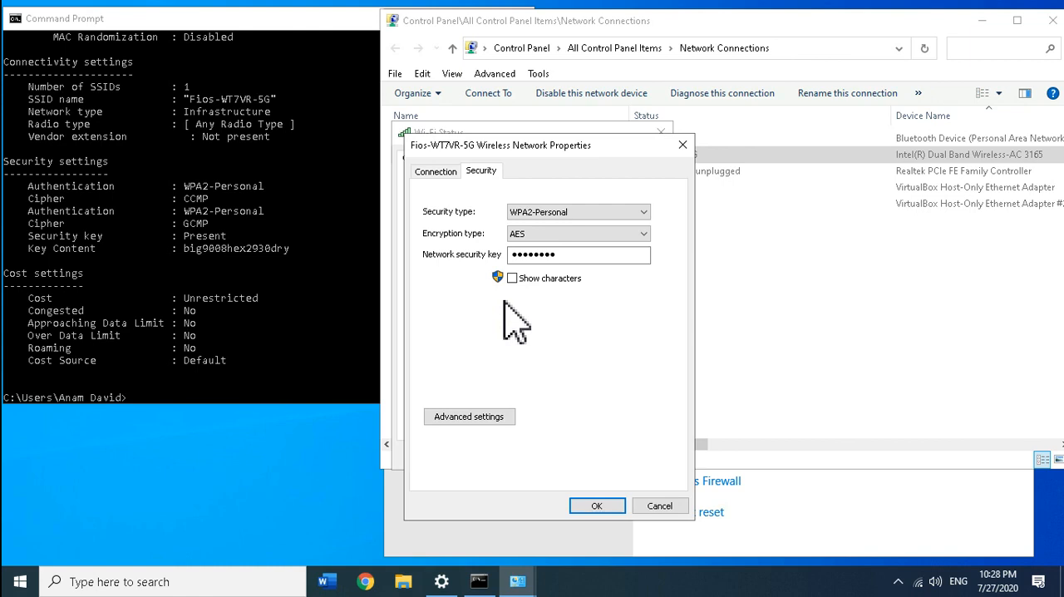
{"action": "mouse_move", "coordinate": [523, 324]}
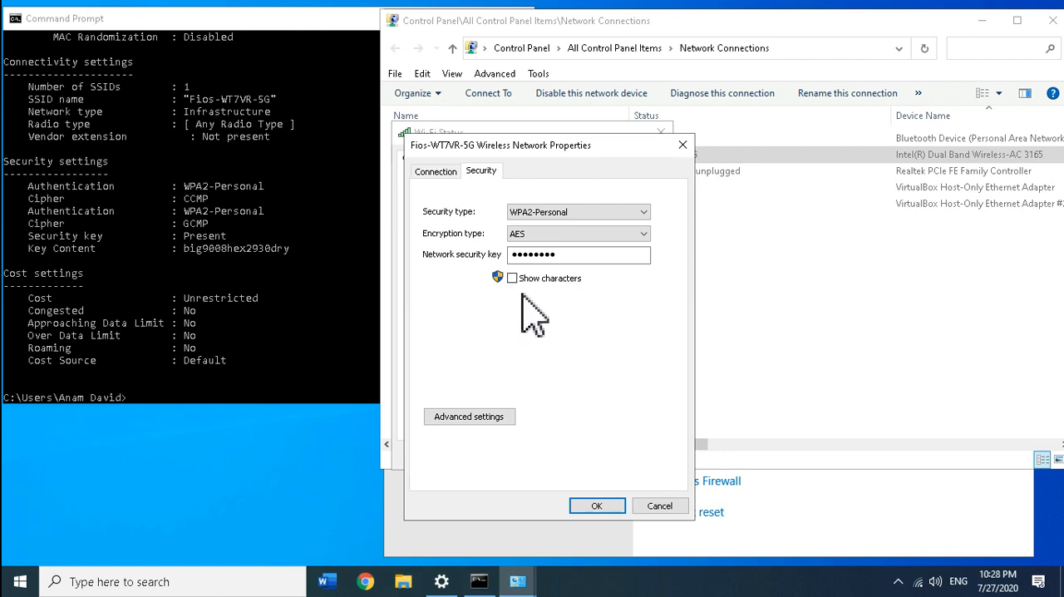
{"action": "mouse_move", "coordinate": [525, 314]}
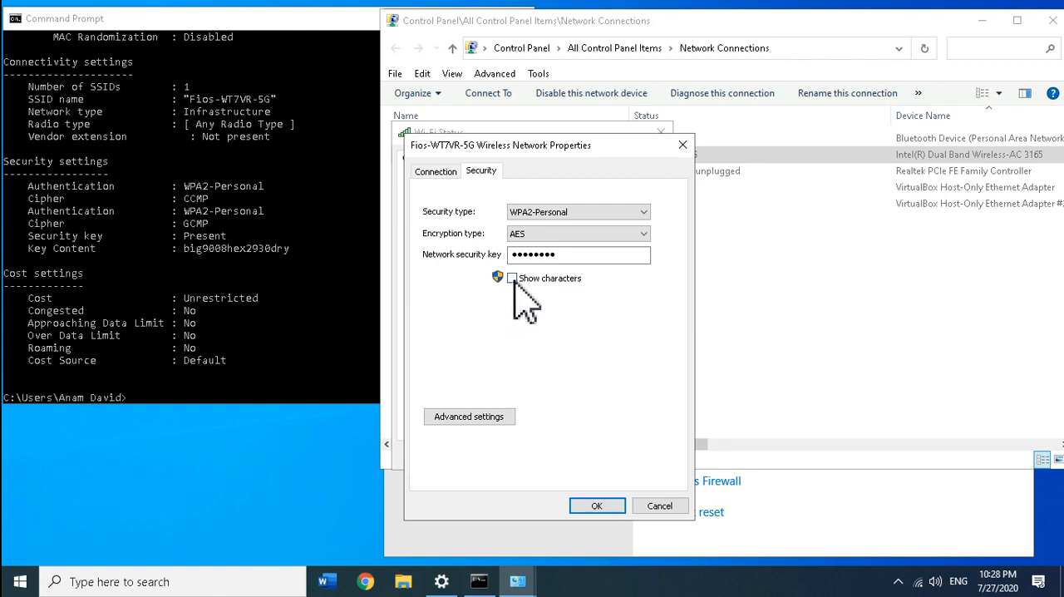
{"action": "left_click", "coordinate": [512, 277]}
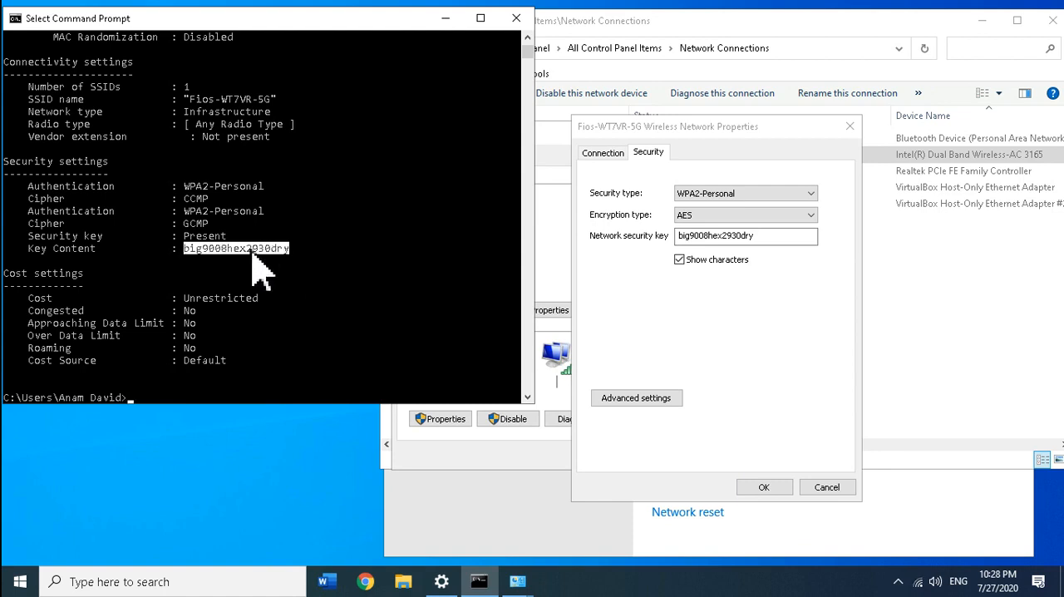
- Select the revealed security key text, then close the wireless properties with OK
{"action": "triple_click", "coordinate": [744, 235]}
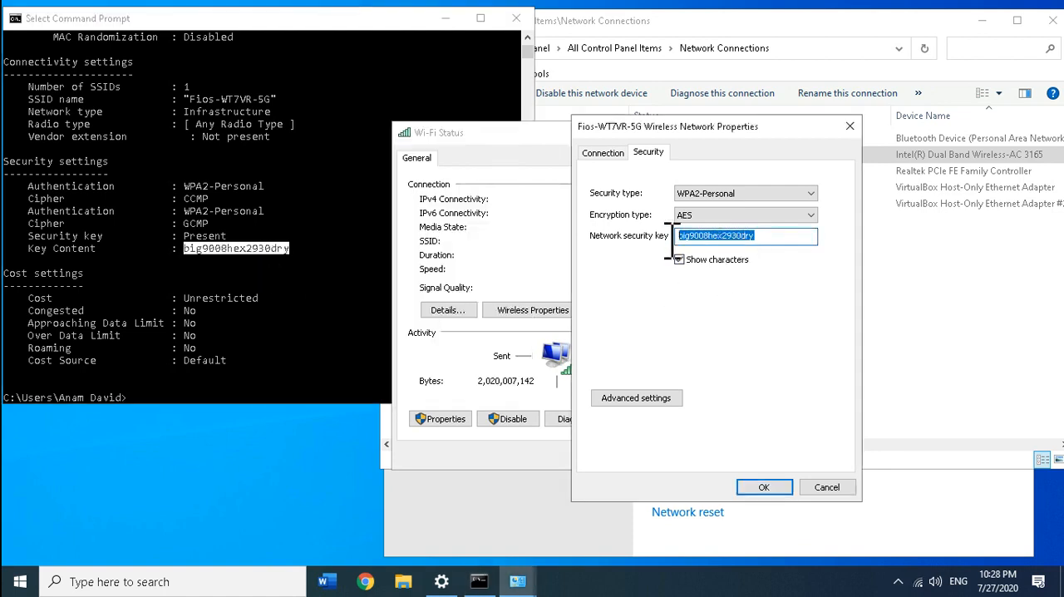
{"action": "left_click", "coordinate": [679, 259]}
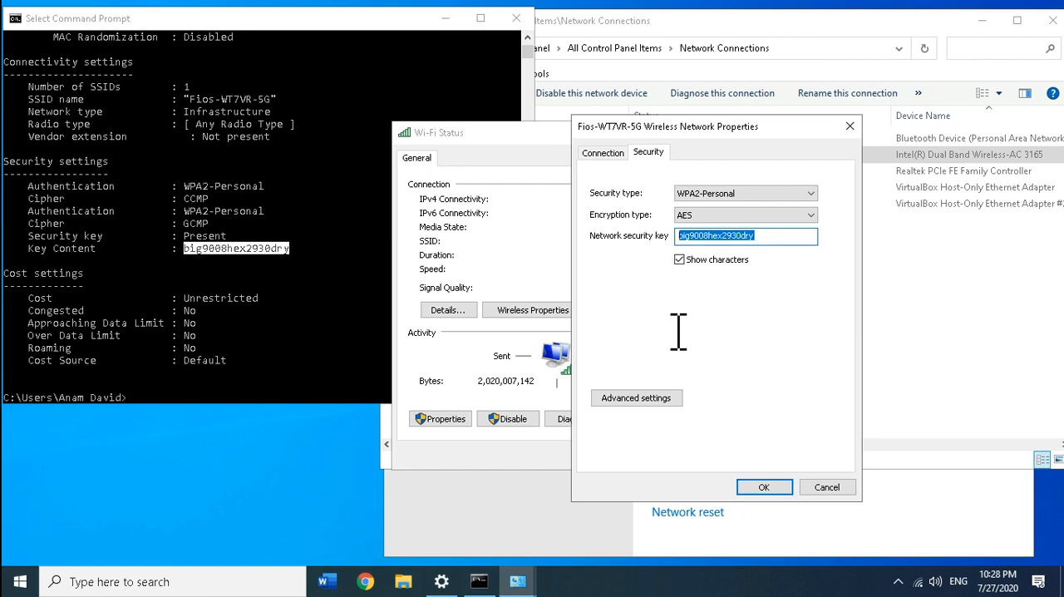
{"action": "mouse_move", "coordinate": [832, 262]}
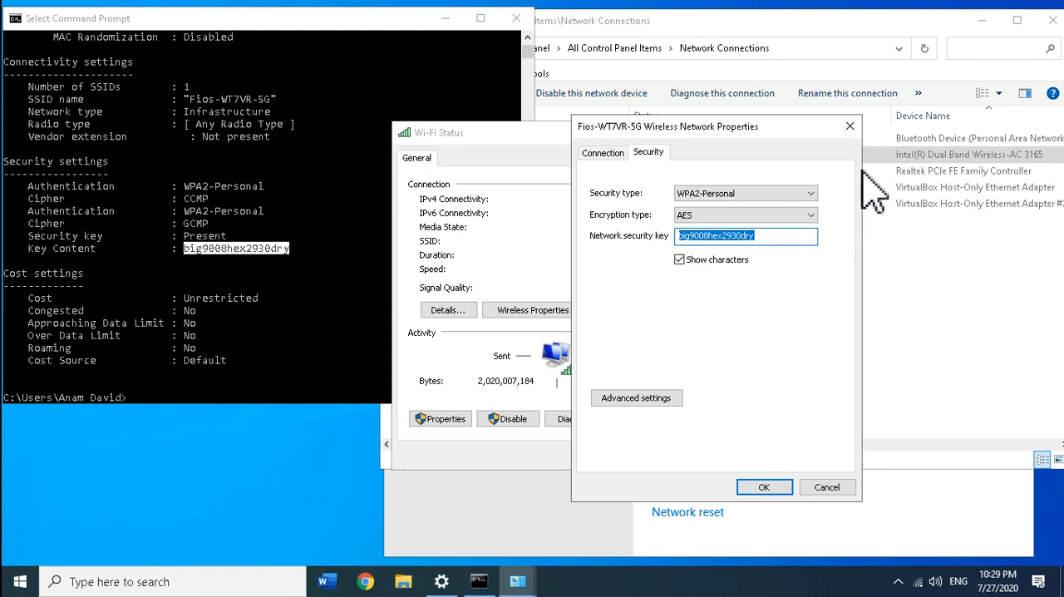
{"action": "left_click", "coordinate": [763, 486]}
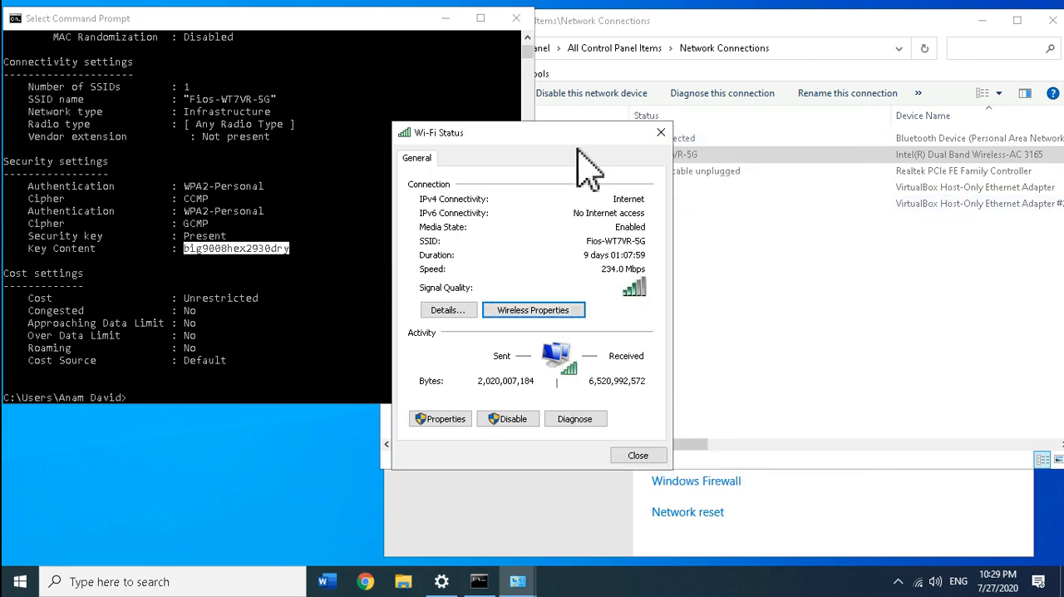